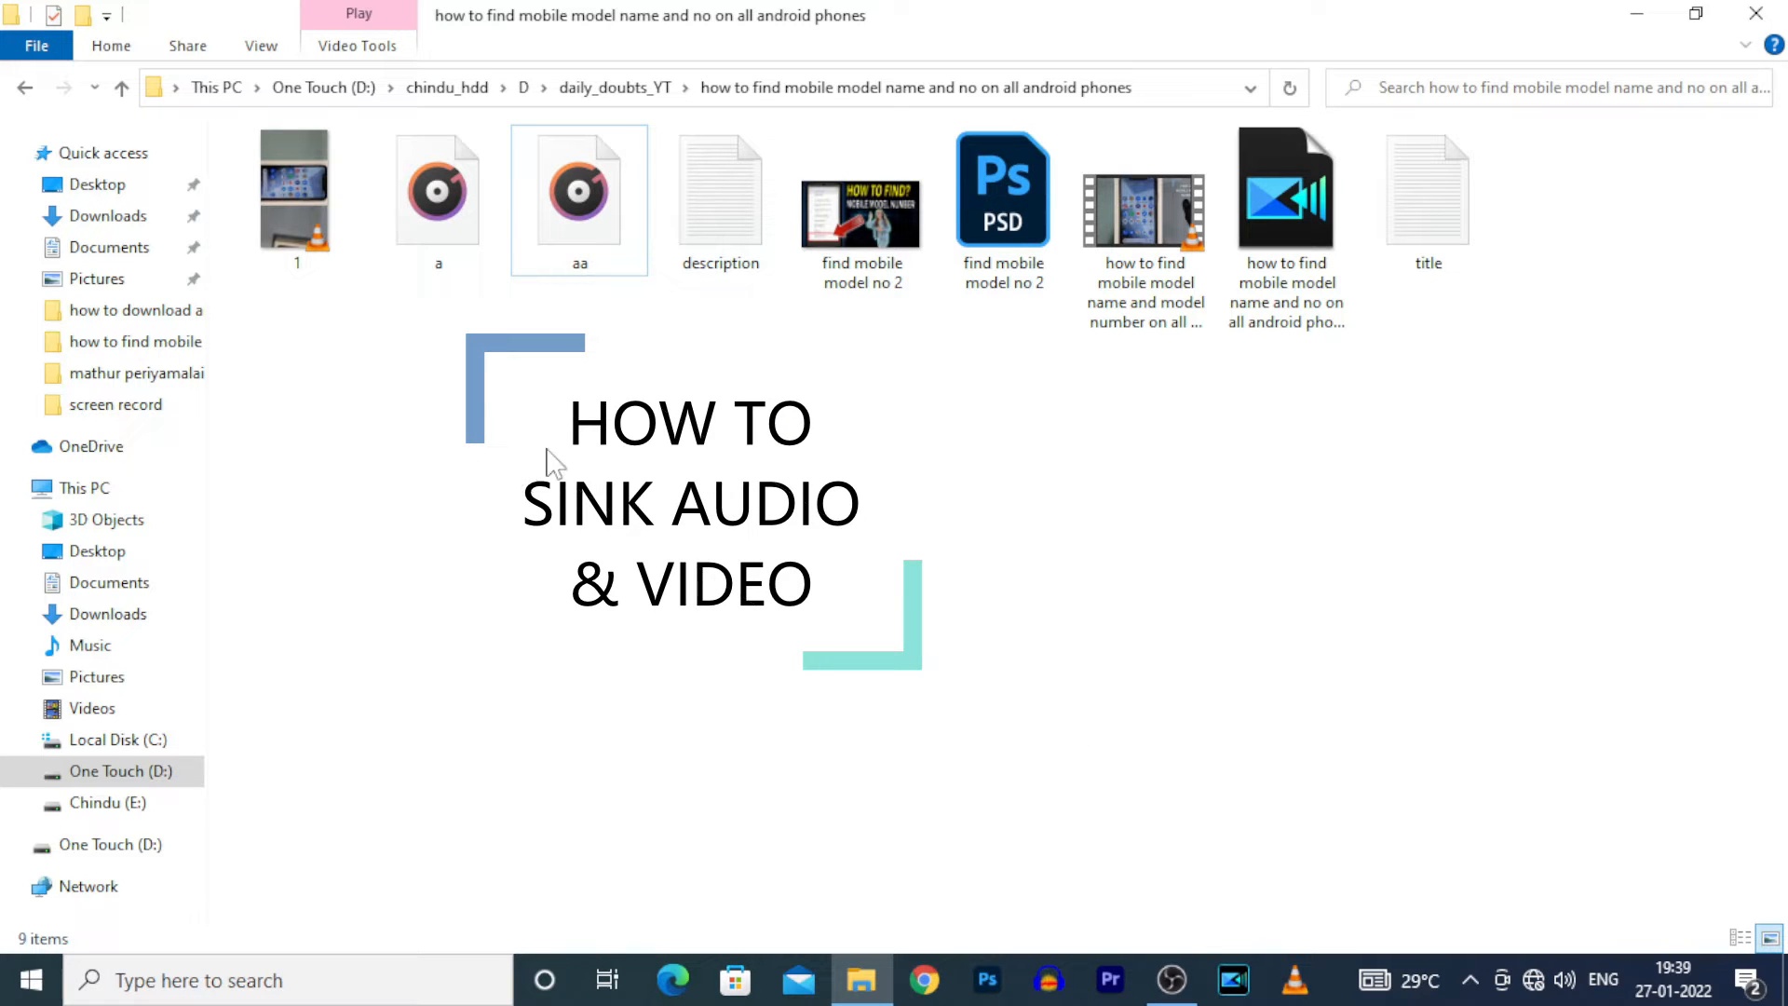
{"action": "mouse_move", "coordinate": [504, 395]}
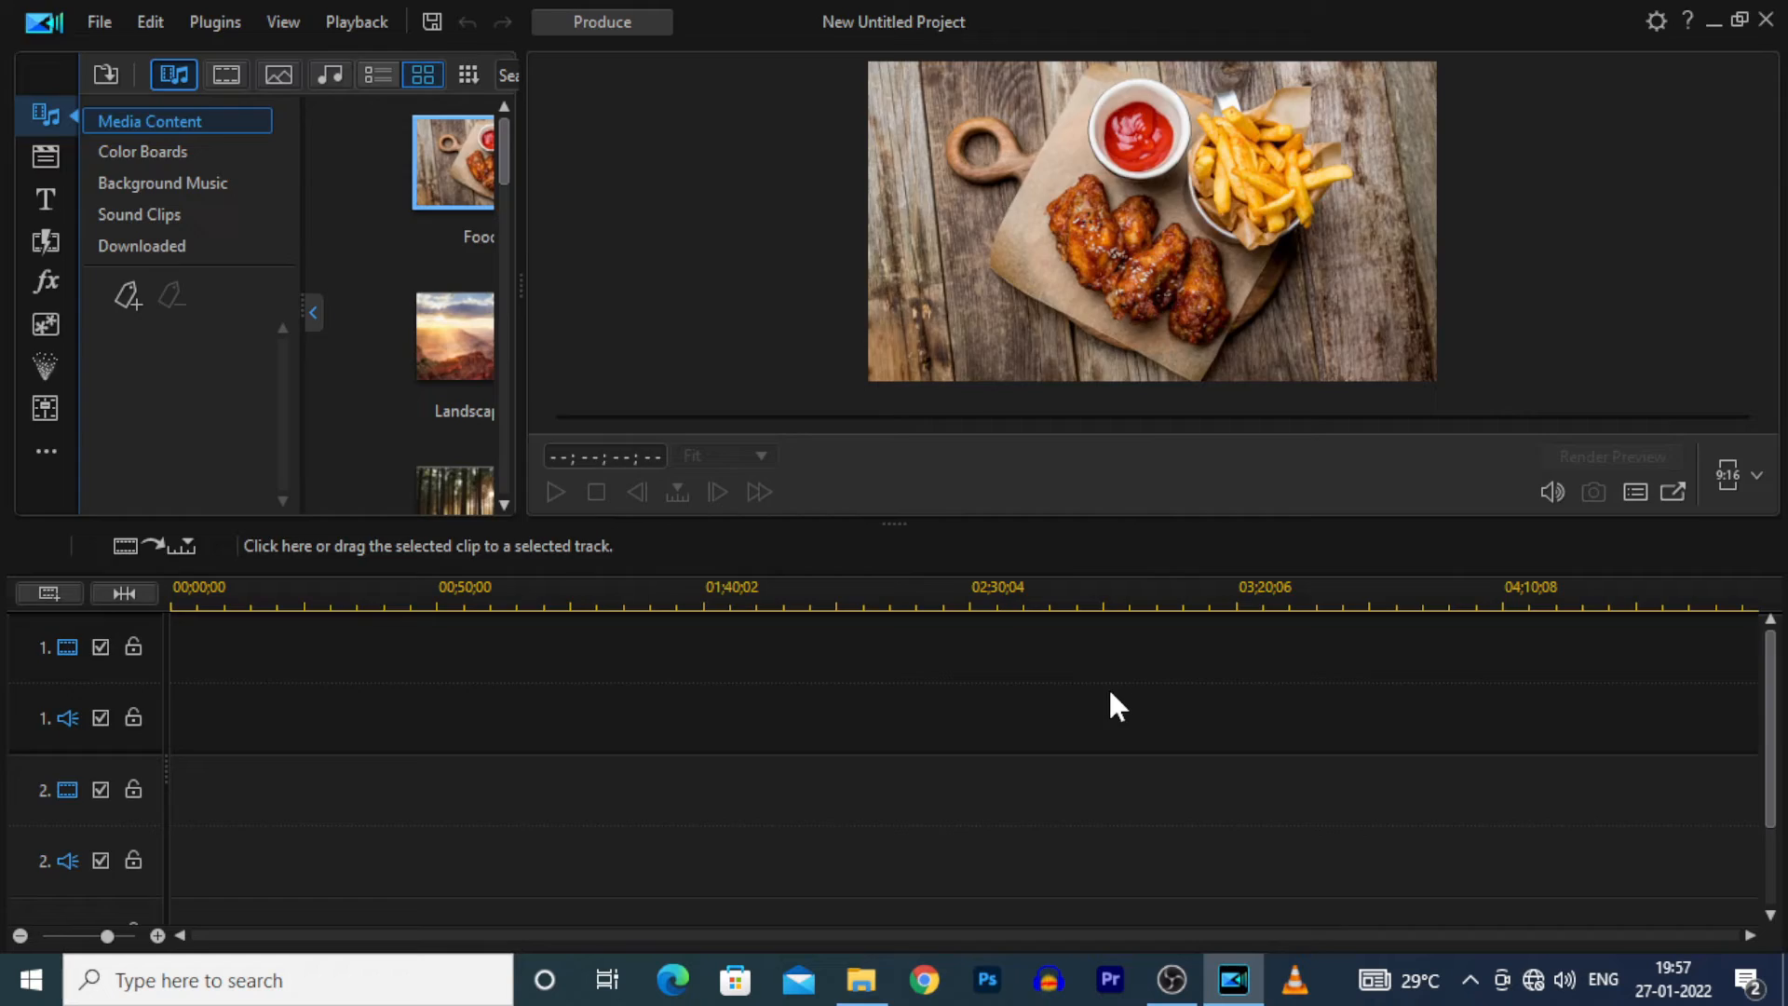
Import 1.mp4 and a.WAV, and place 1.mp4 on video track 1
{"action": "left_click", "coordinate": [860, 979]}
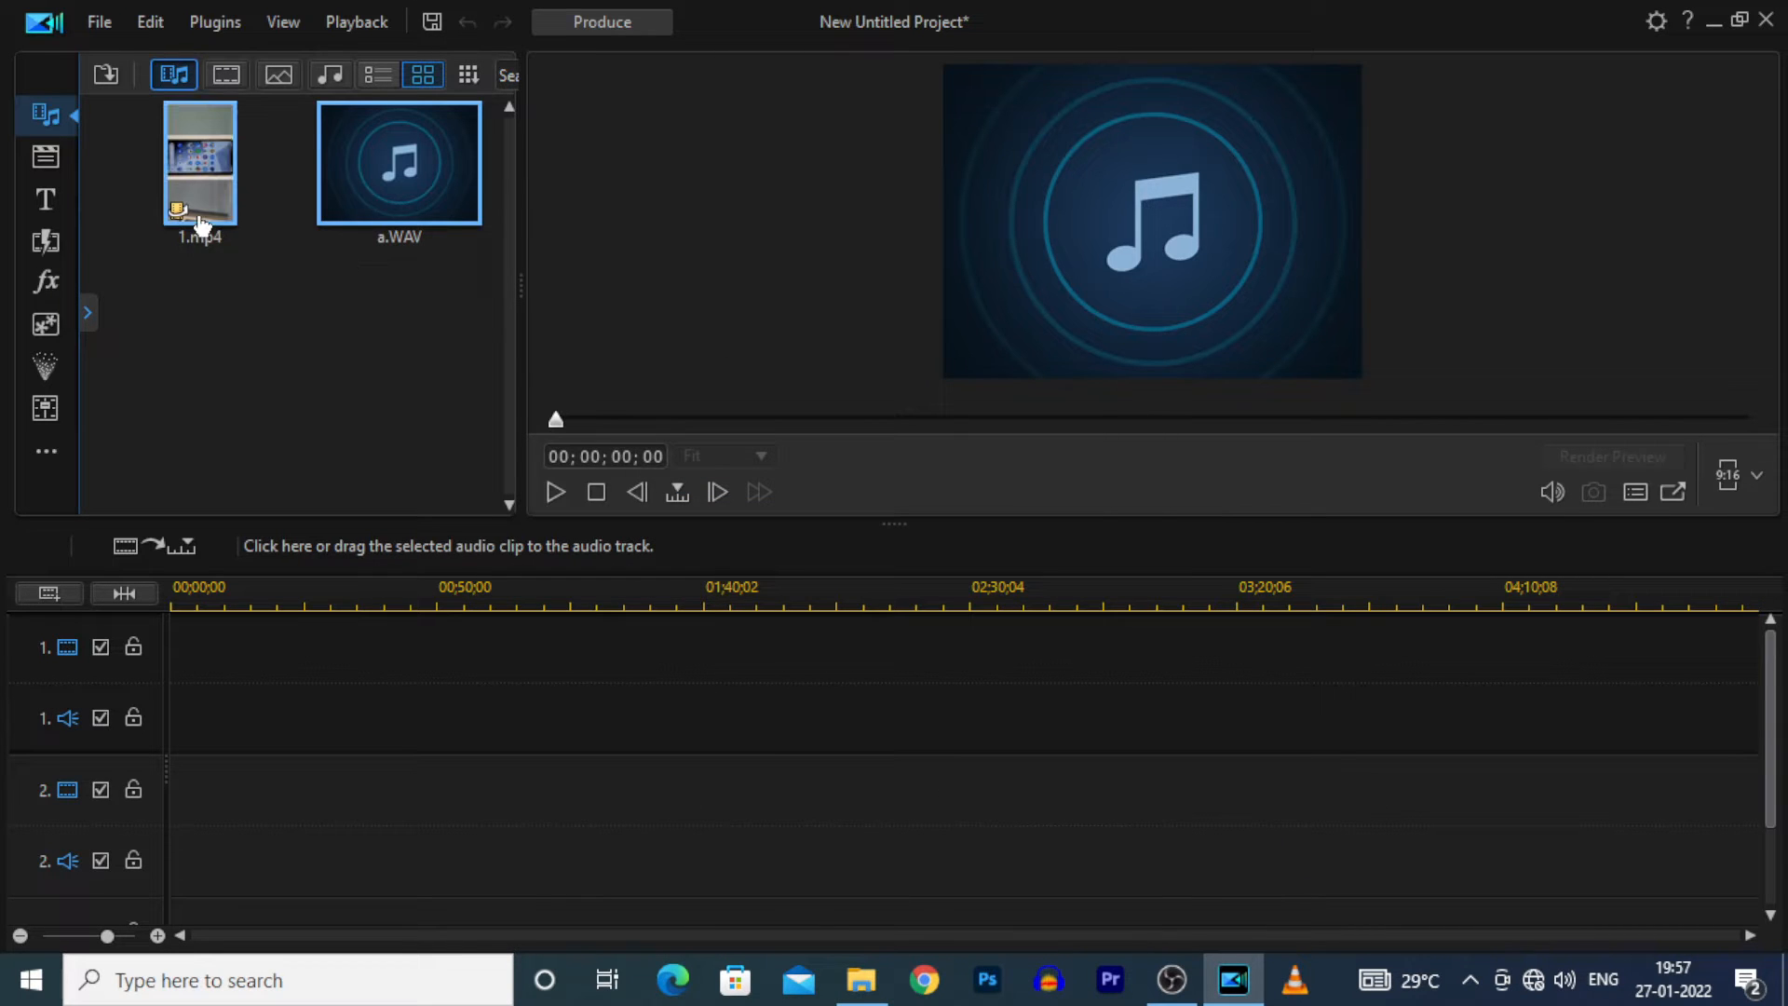
{"action": "left_click", "coordinate": [199, 162]}
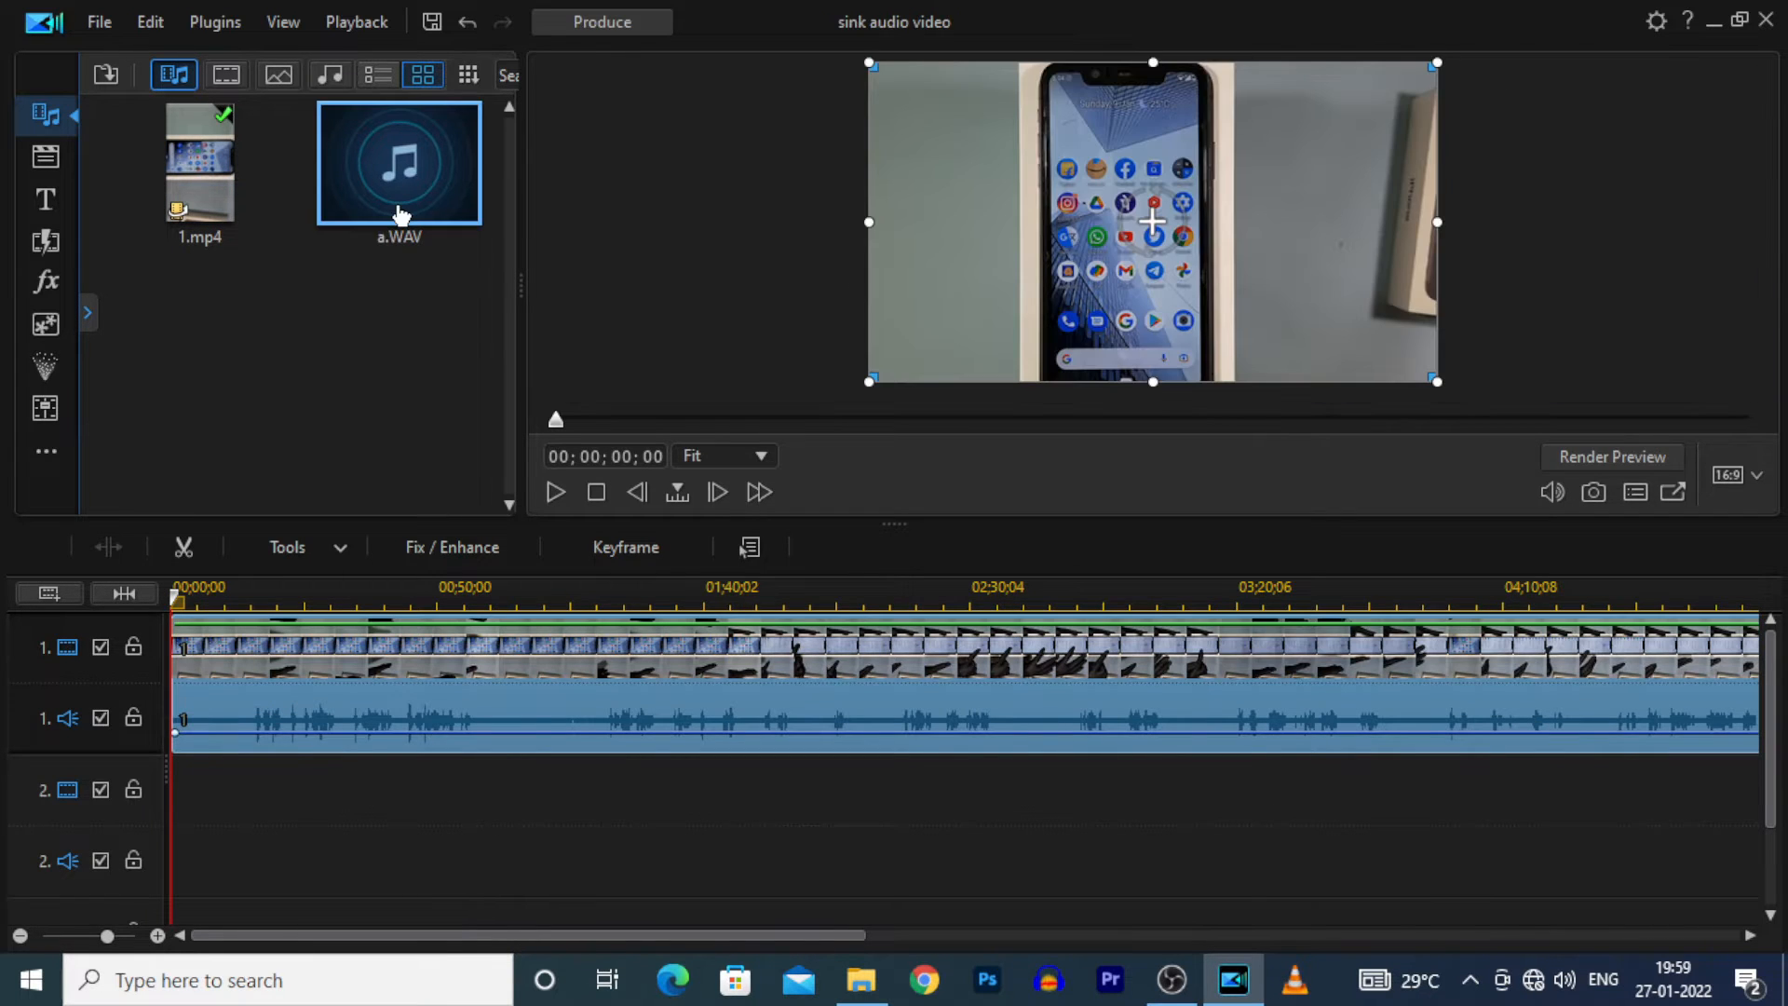
{"action": "left_click_drag", "start_coordinate": [400, 160], "coordinate": [228, 861]}
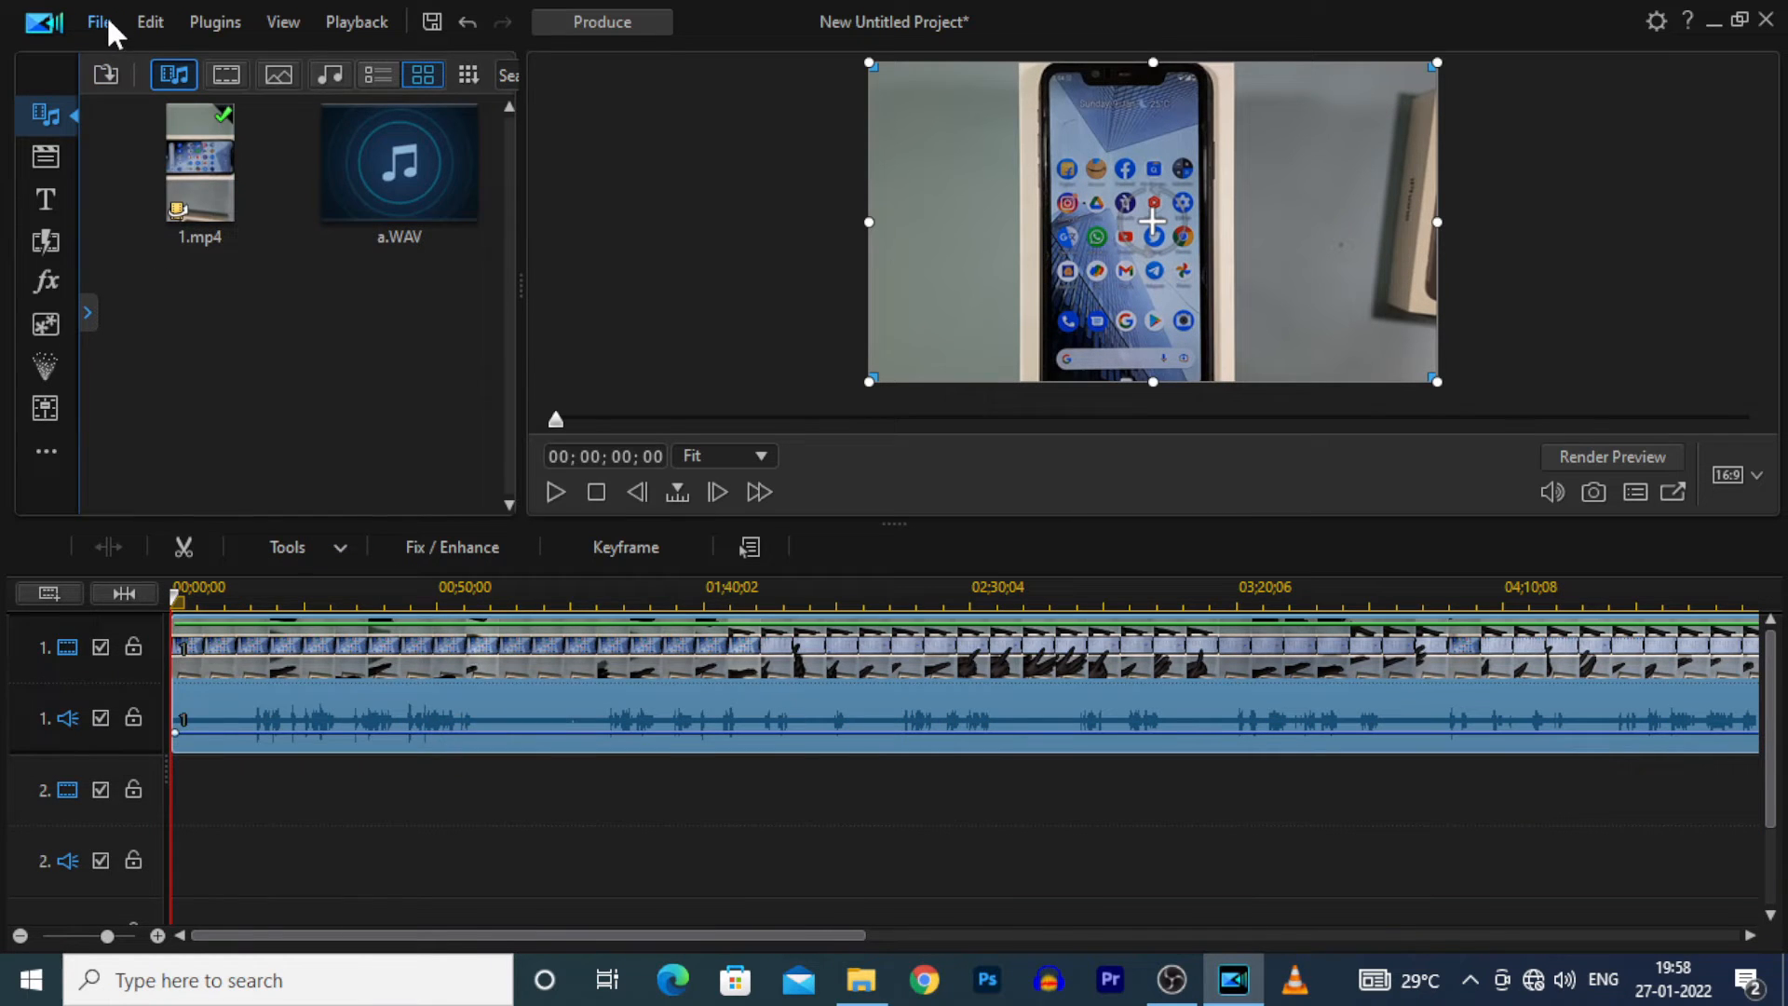
Save the project as 'sink audio video'
{"action": "left_click", "coordinate": [100, 22]}
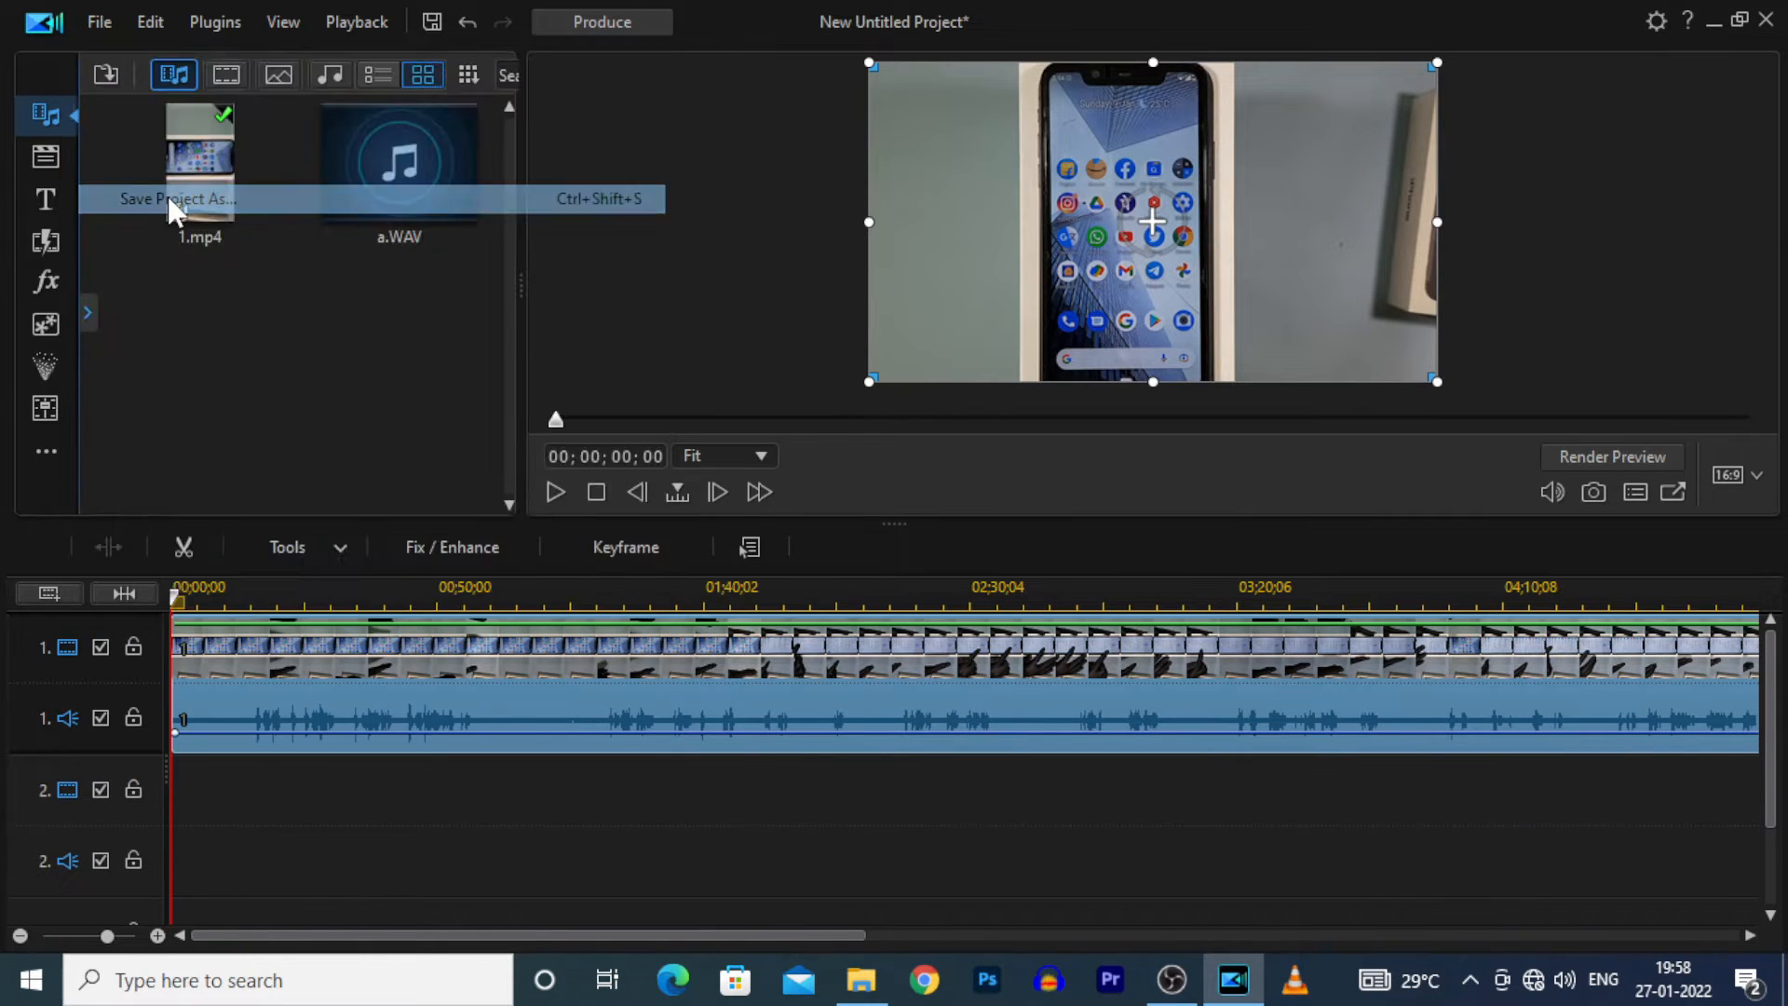
{"action": "left_click", "coordinate": [177, 198]}
{"action": "type", "text": "sink audio video"}
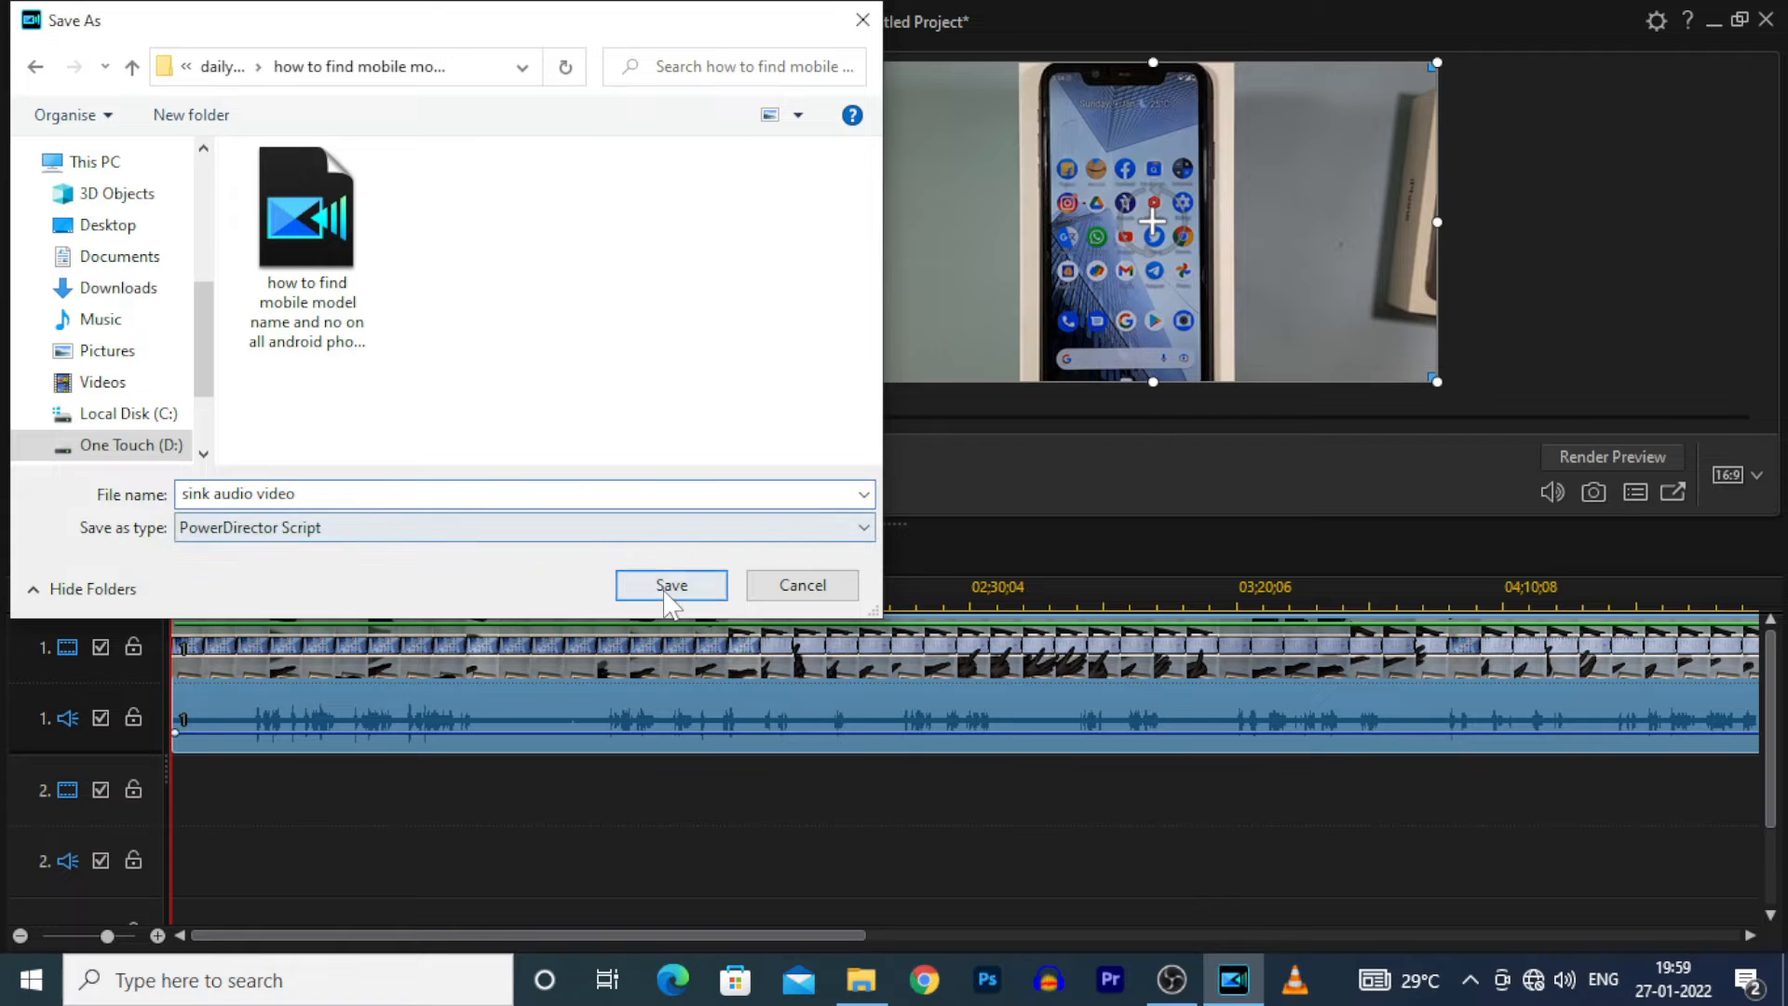
{"action": "left_click", "coordinate": [671, 583]}
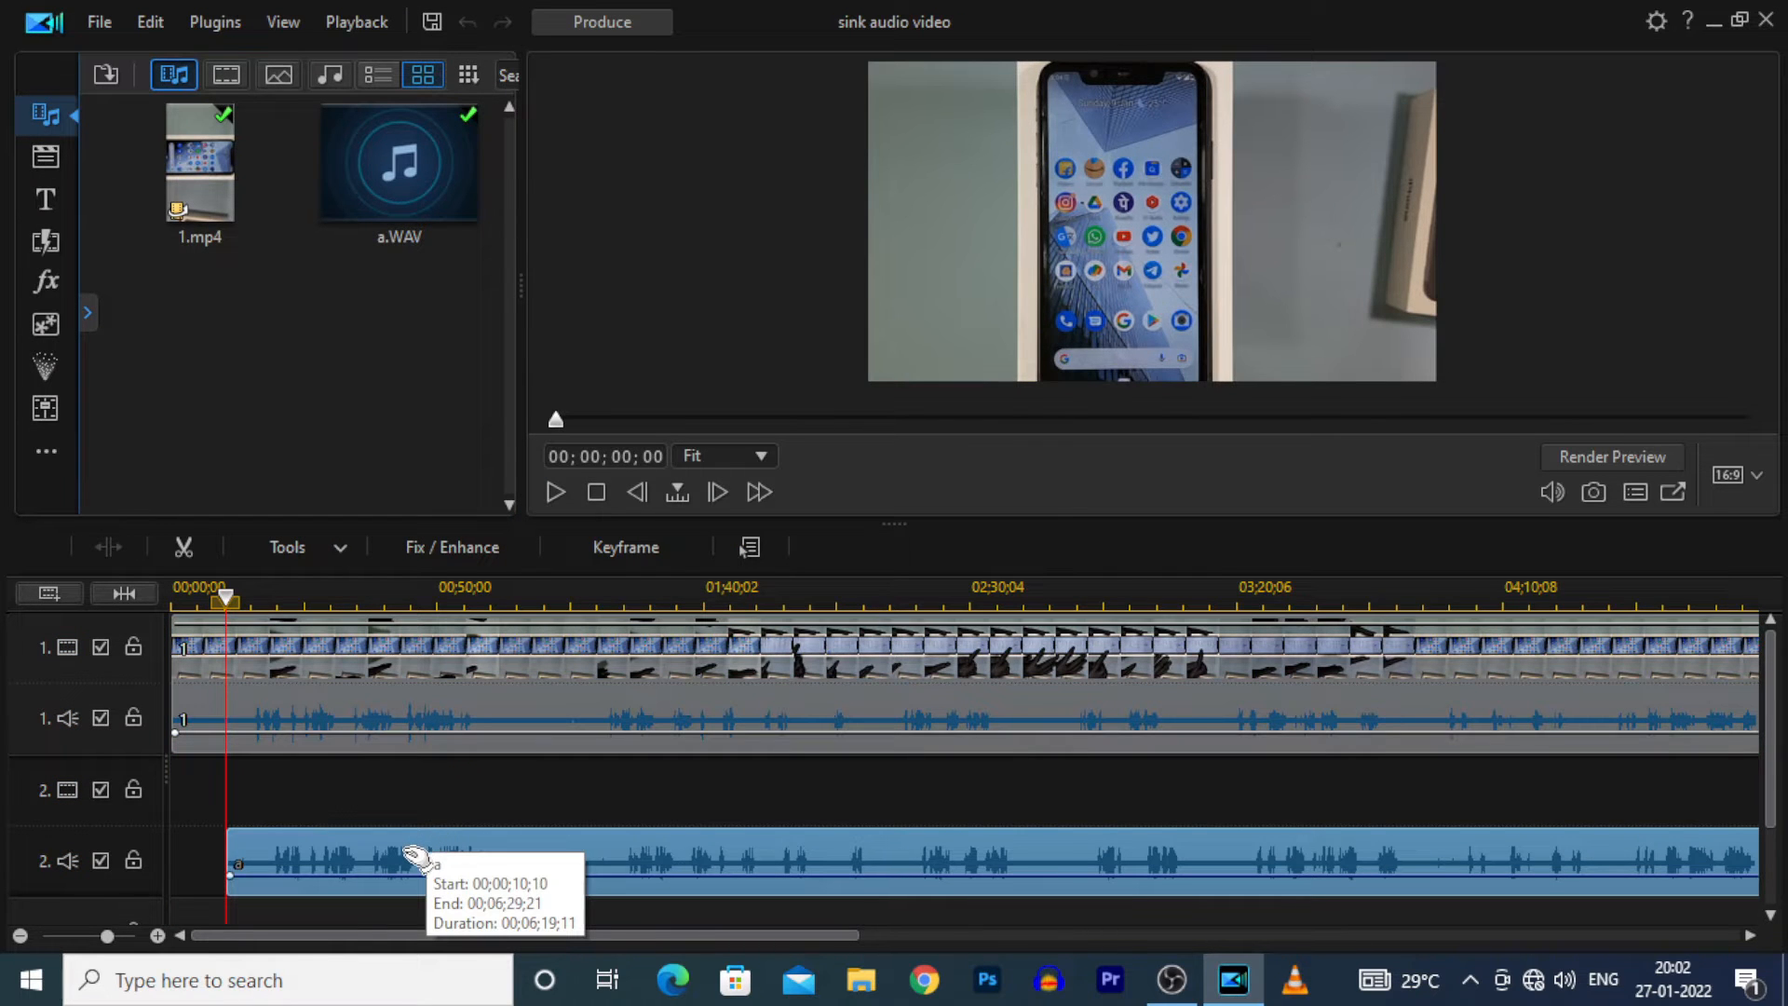
Select the phone video and a.WAV together and sync them by audio
{"action": "key", "text": "ctrl"}
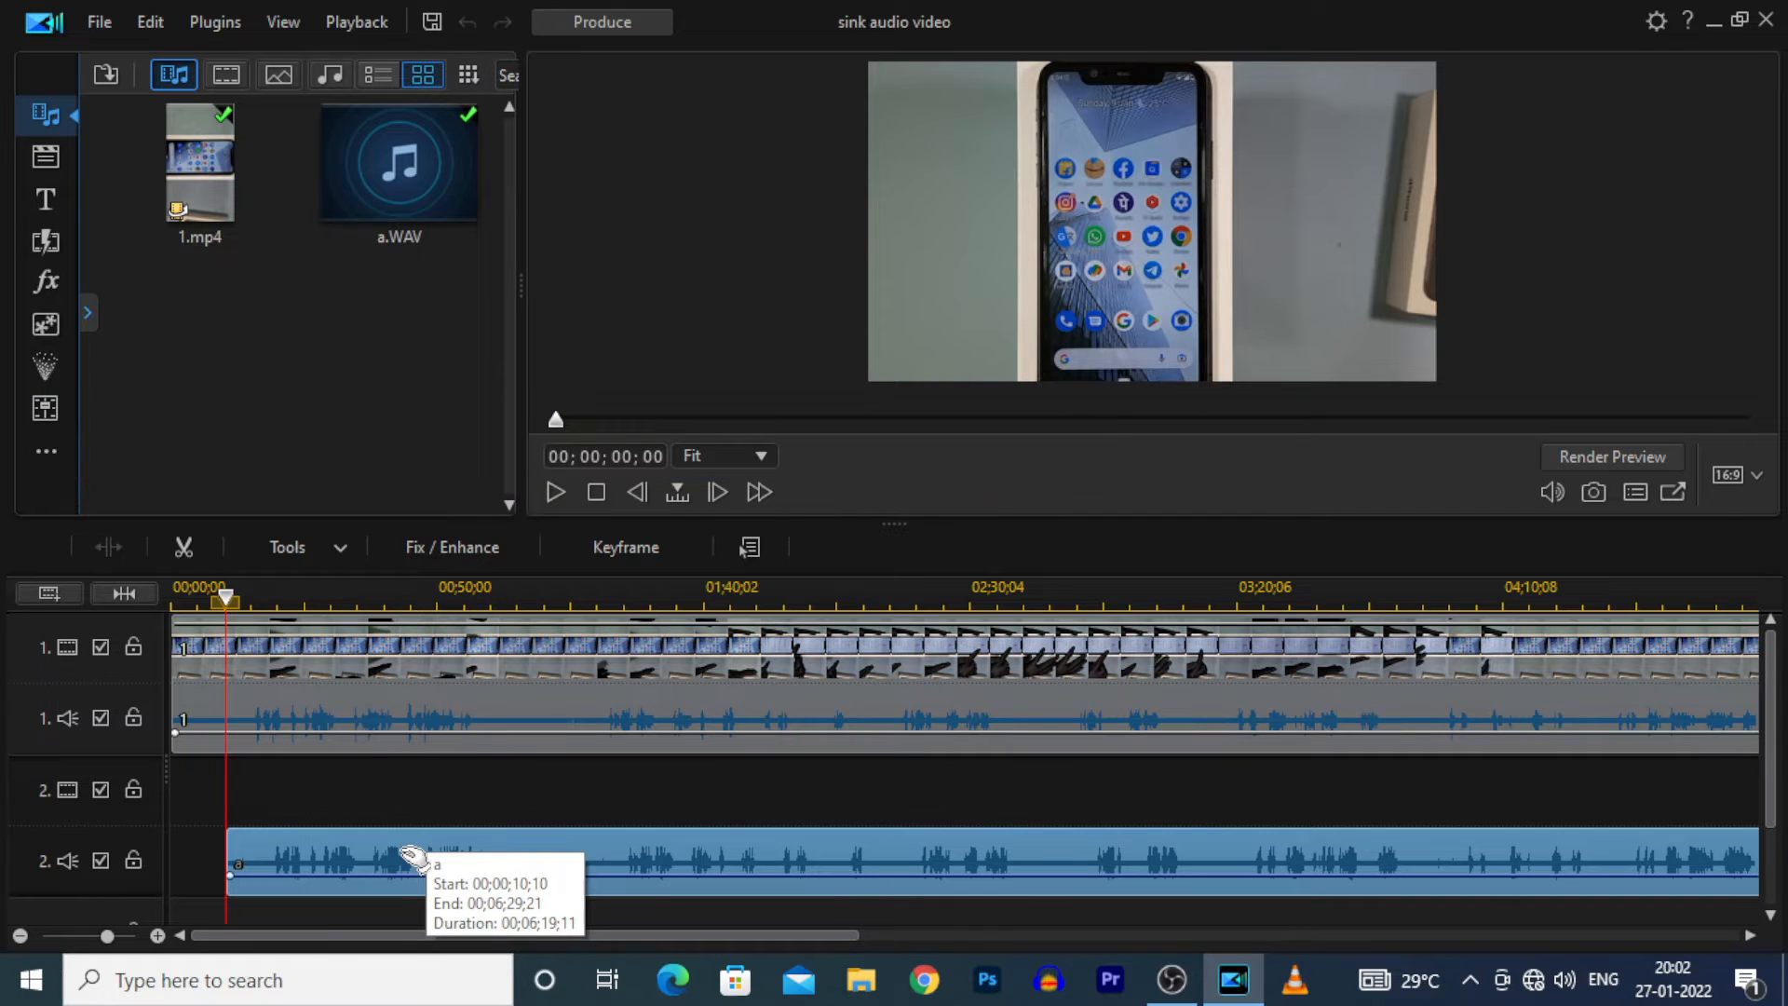
{"action": "left_click_drag", "start_coordinate": [410, 860], "coordinate": [228, 860]}
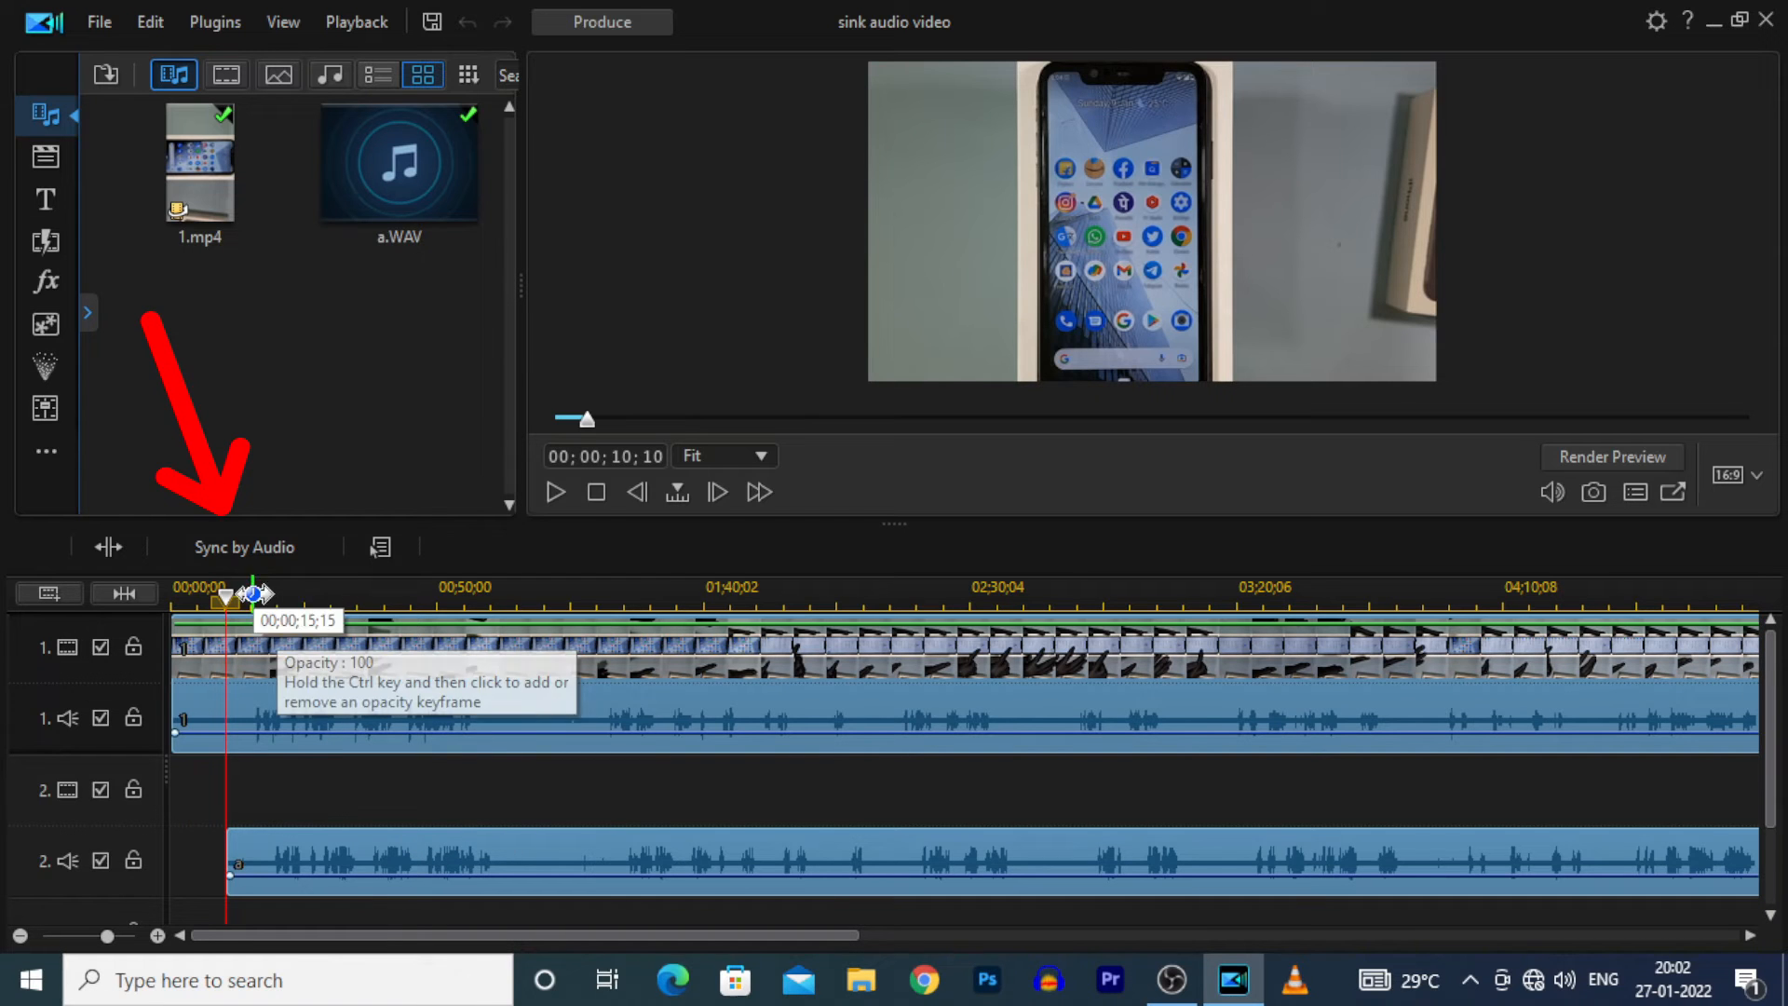
{"action": "mouse_move", "coordinate": [244, 547]}
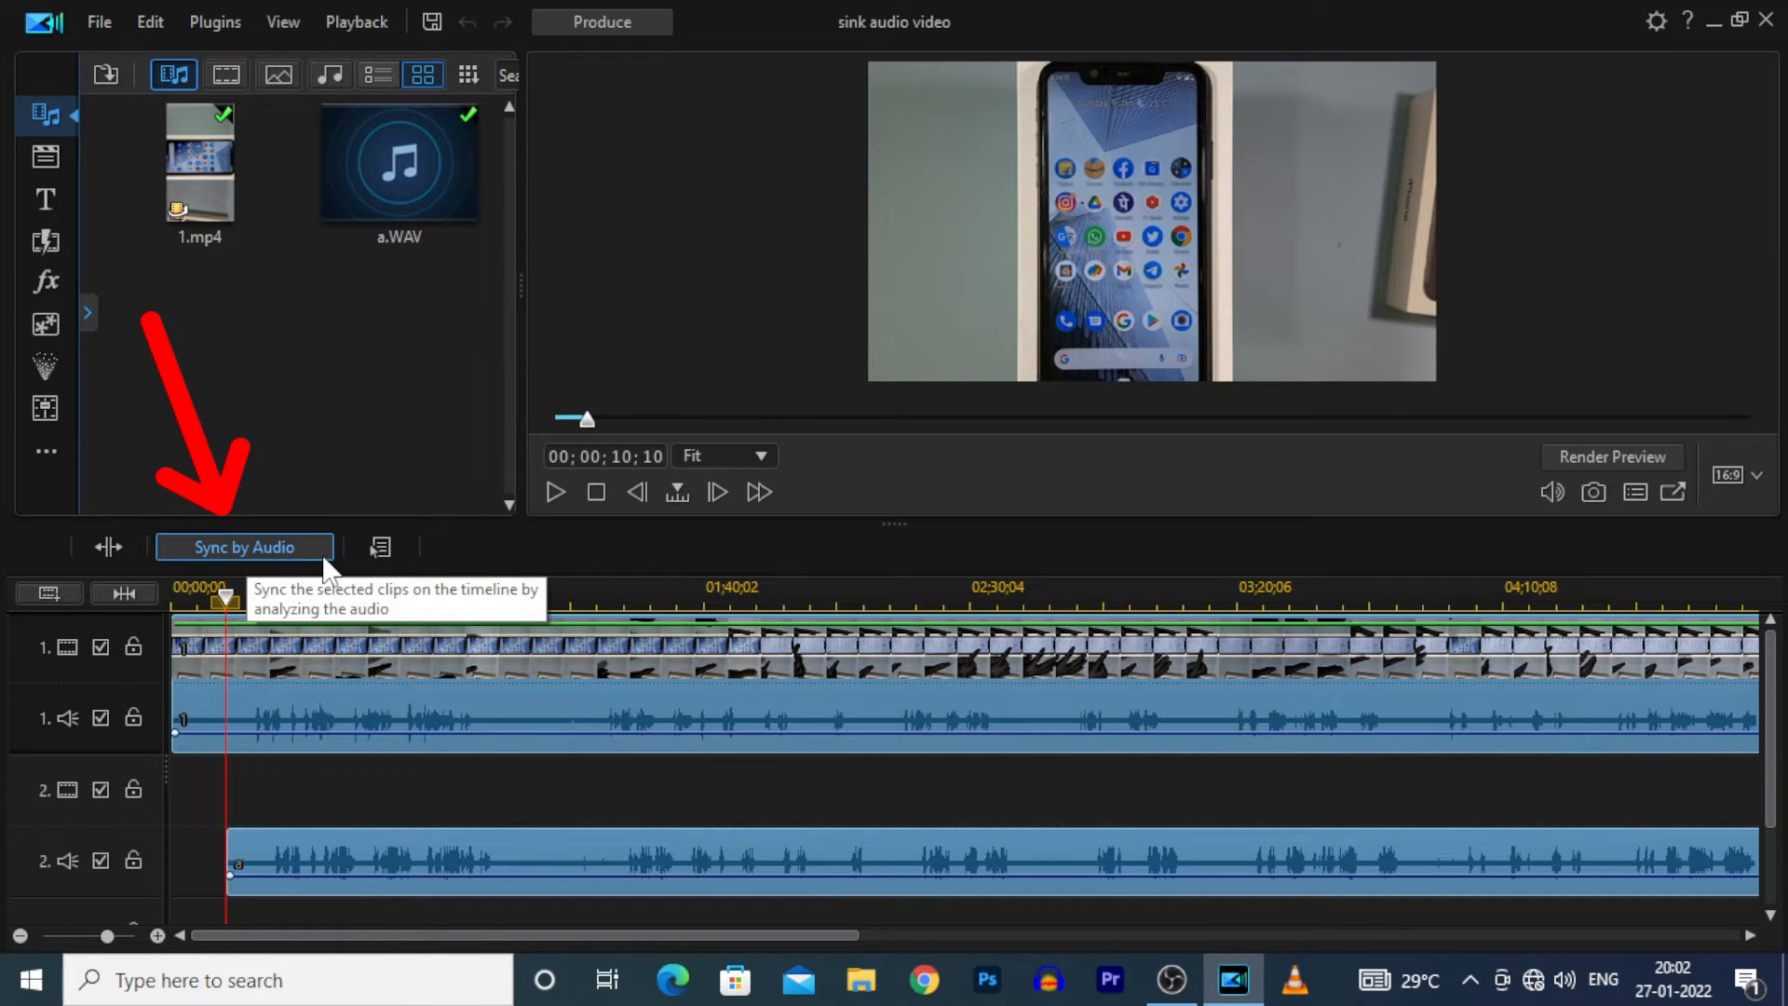
{"action": "mouse_move", "coordinate": [291, 575]}
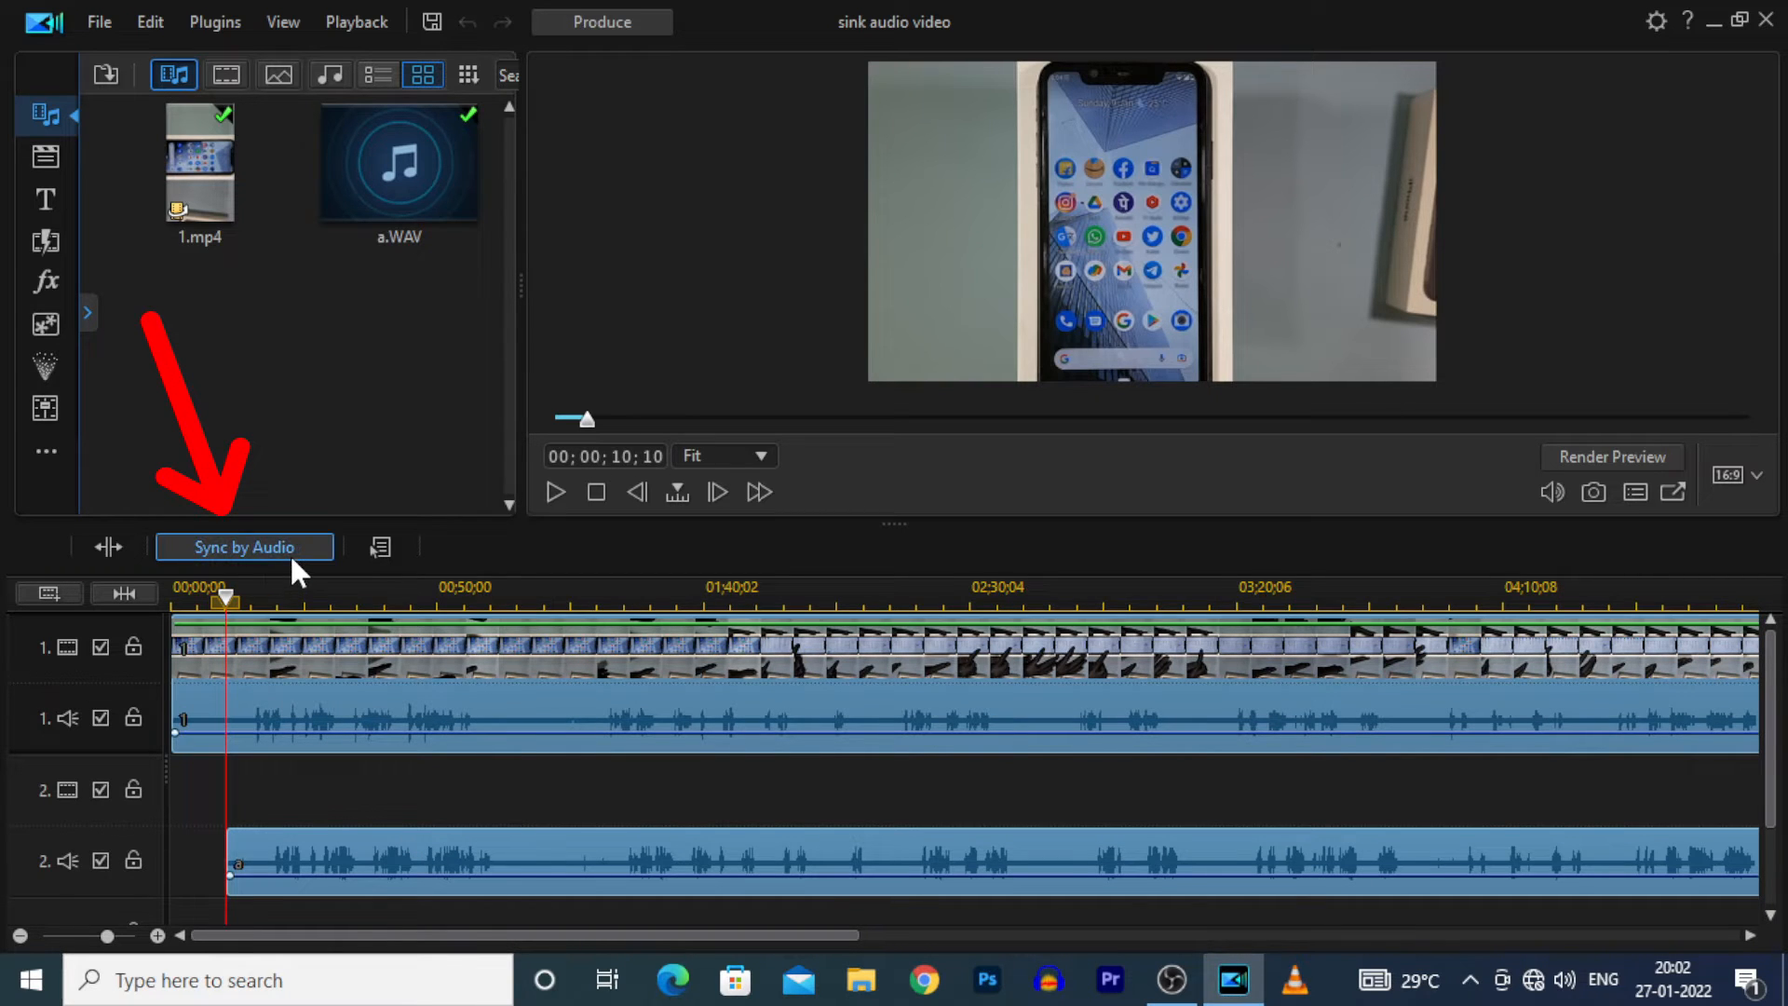
{"action": "left_click", "coordinate": [243, 547]}
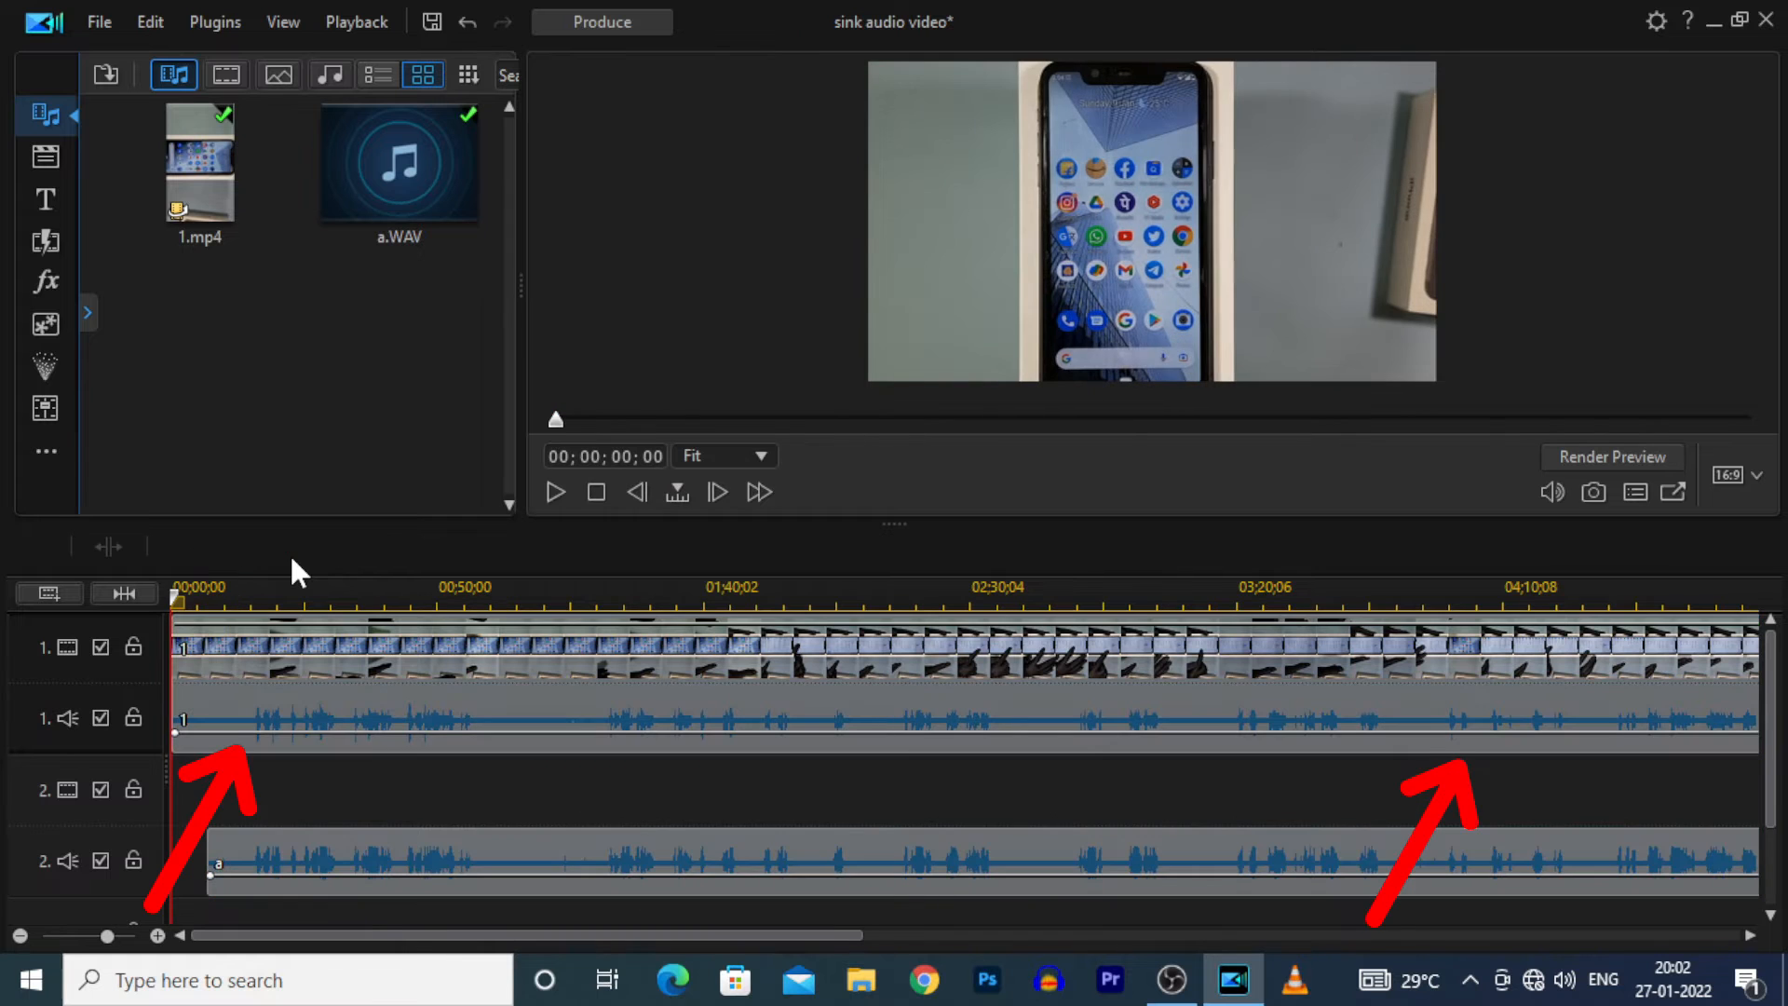
{"action": "mouse_move", "coordinate": [336, 730]}
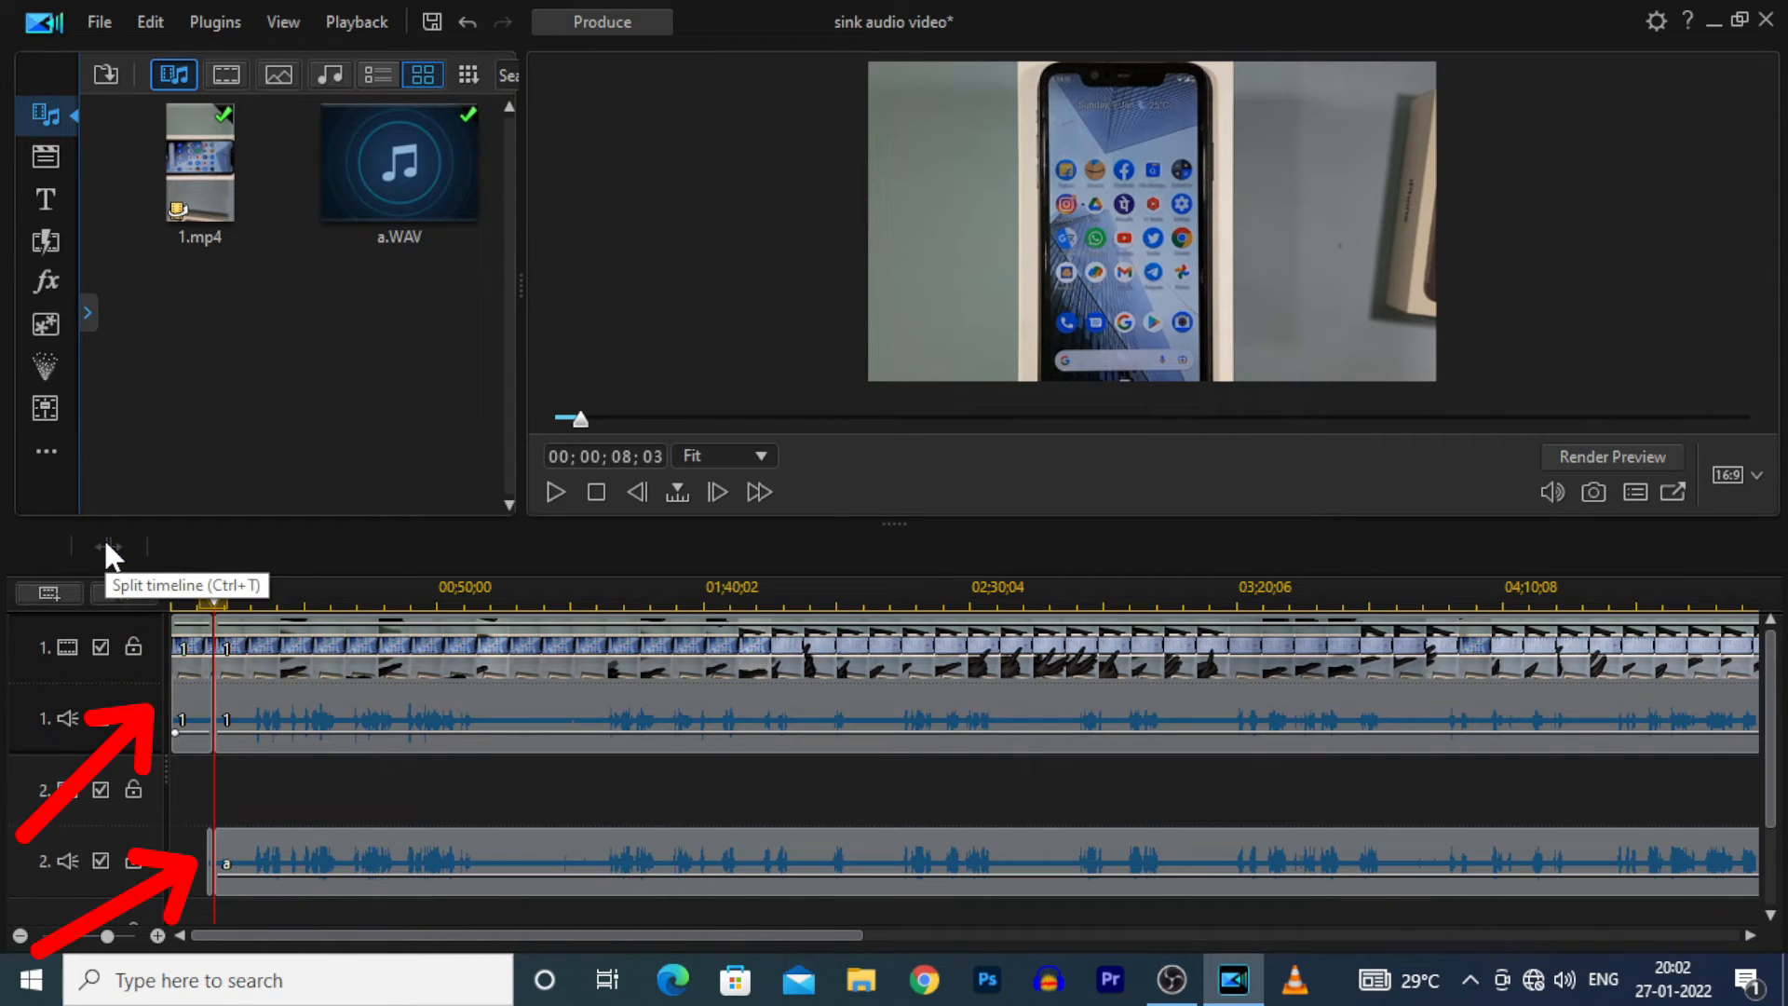
{"action": "mouse_move", "coordinate": [188, 711]}
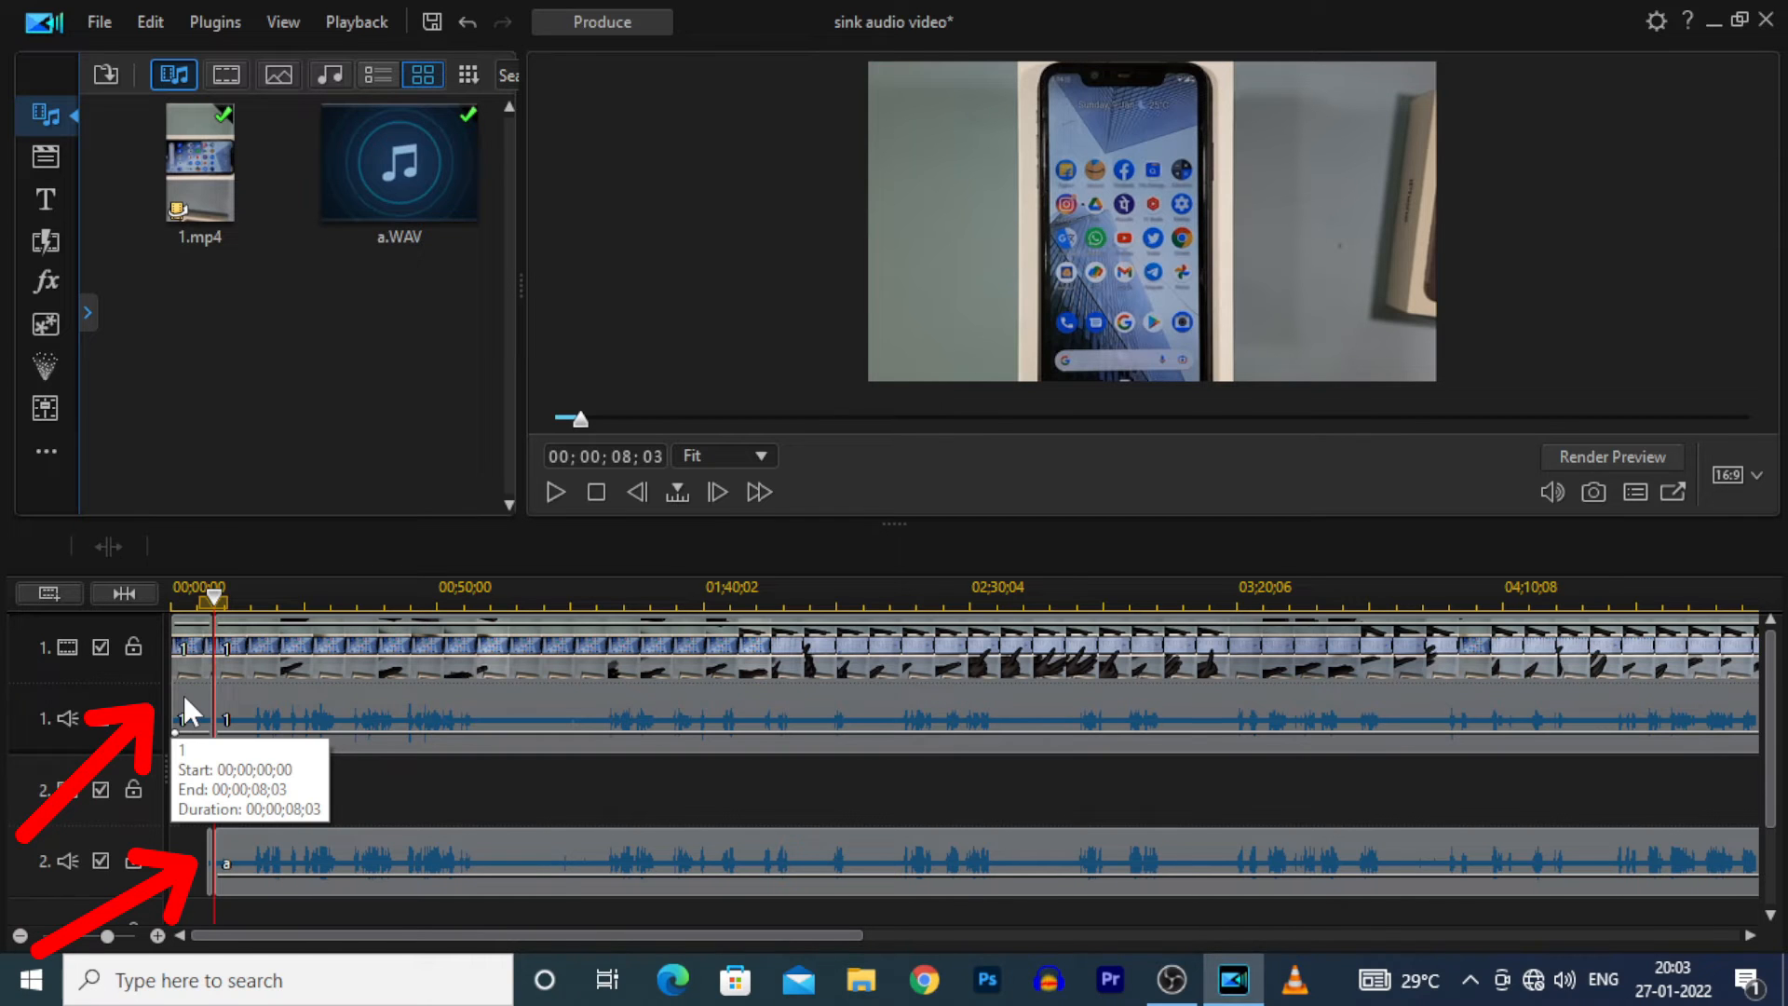
Select the short opening piece of the split phone video
{"action": "left_click", "coordinate": [194, 718]}
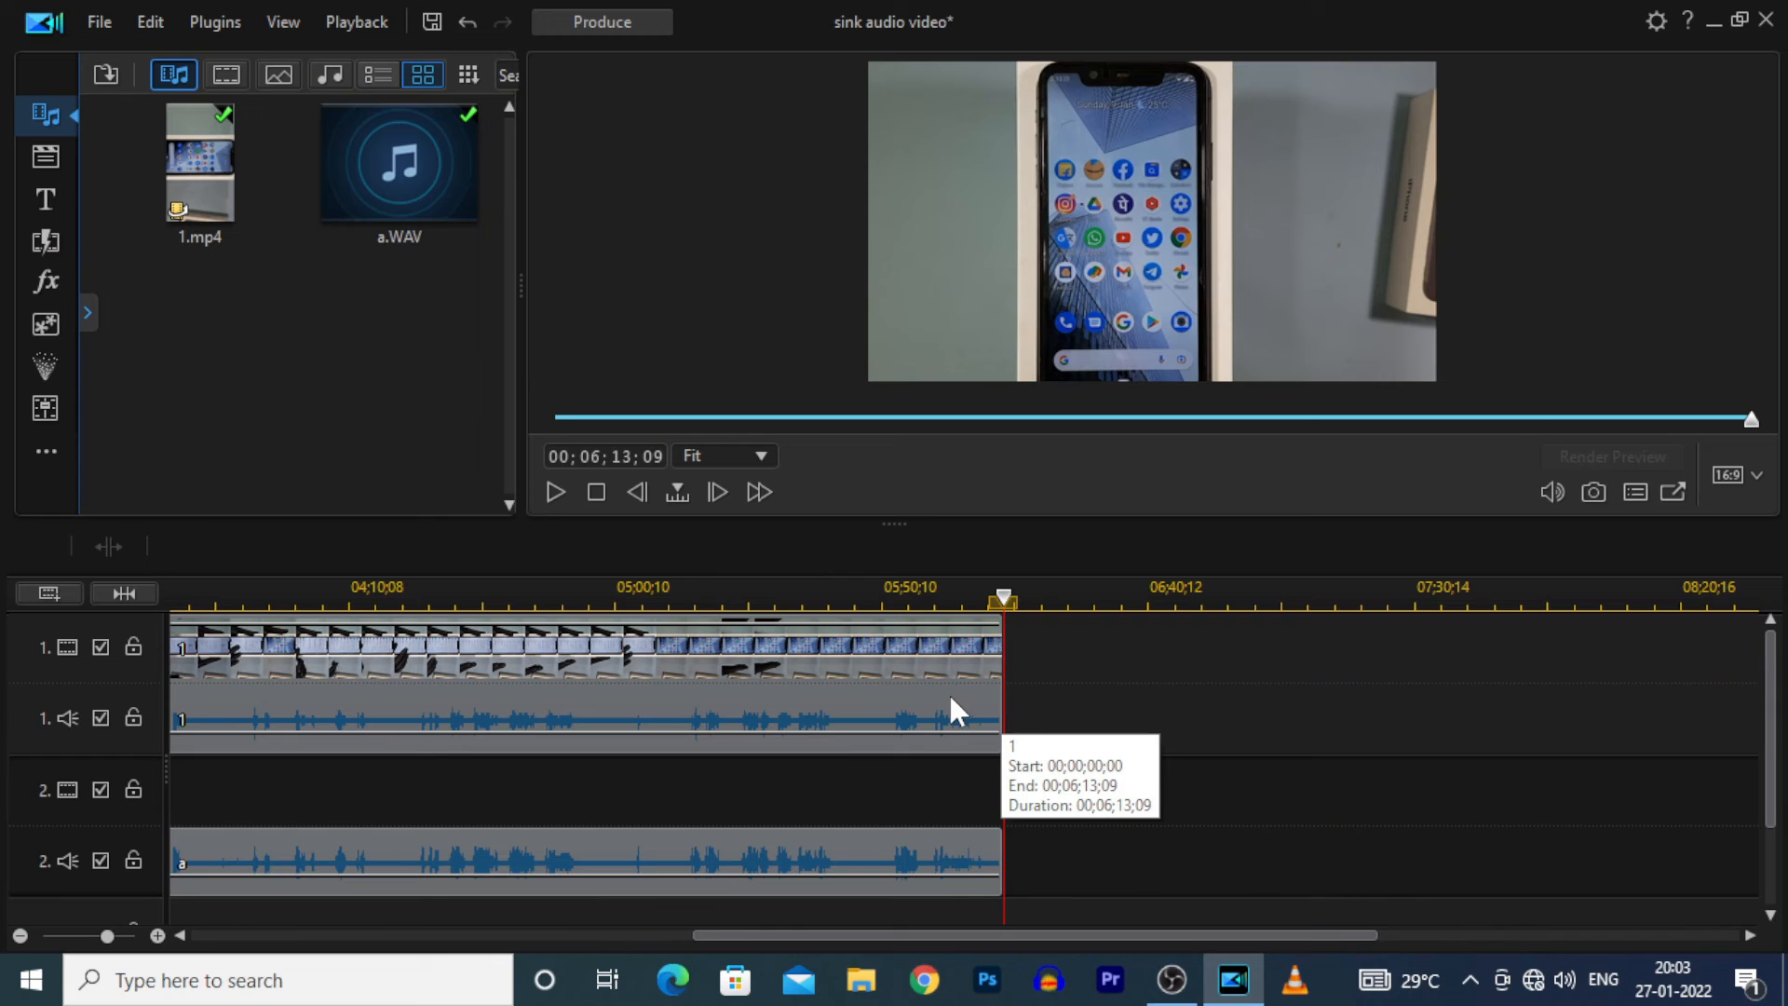
Select the phone video's original audio clip and open its context menu
{"action": "left_click", "coordinate": [570, 718]}
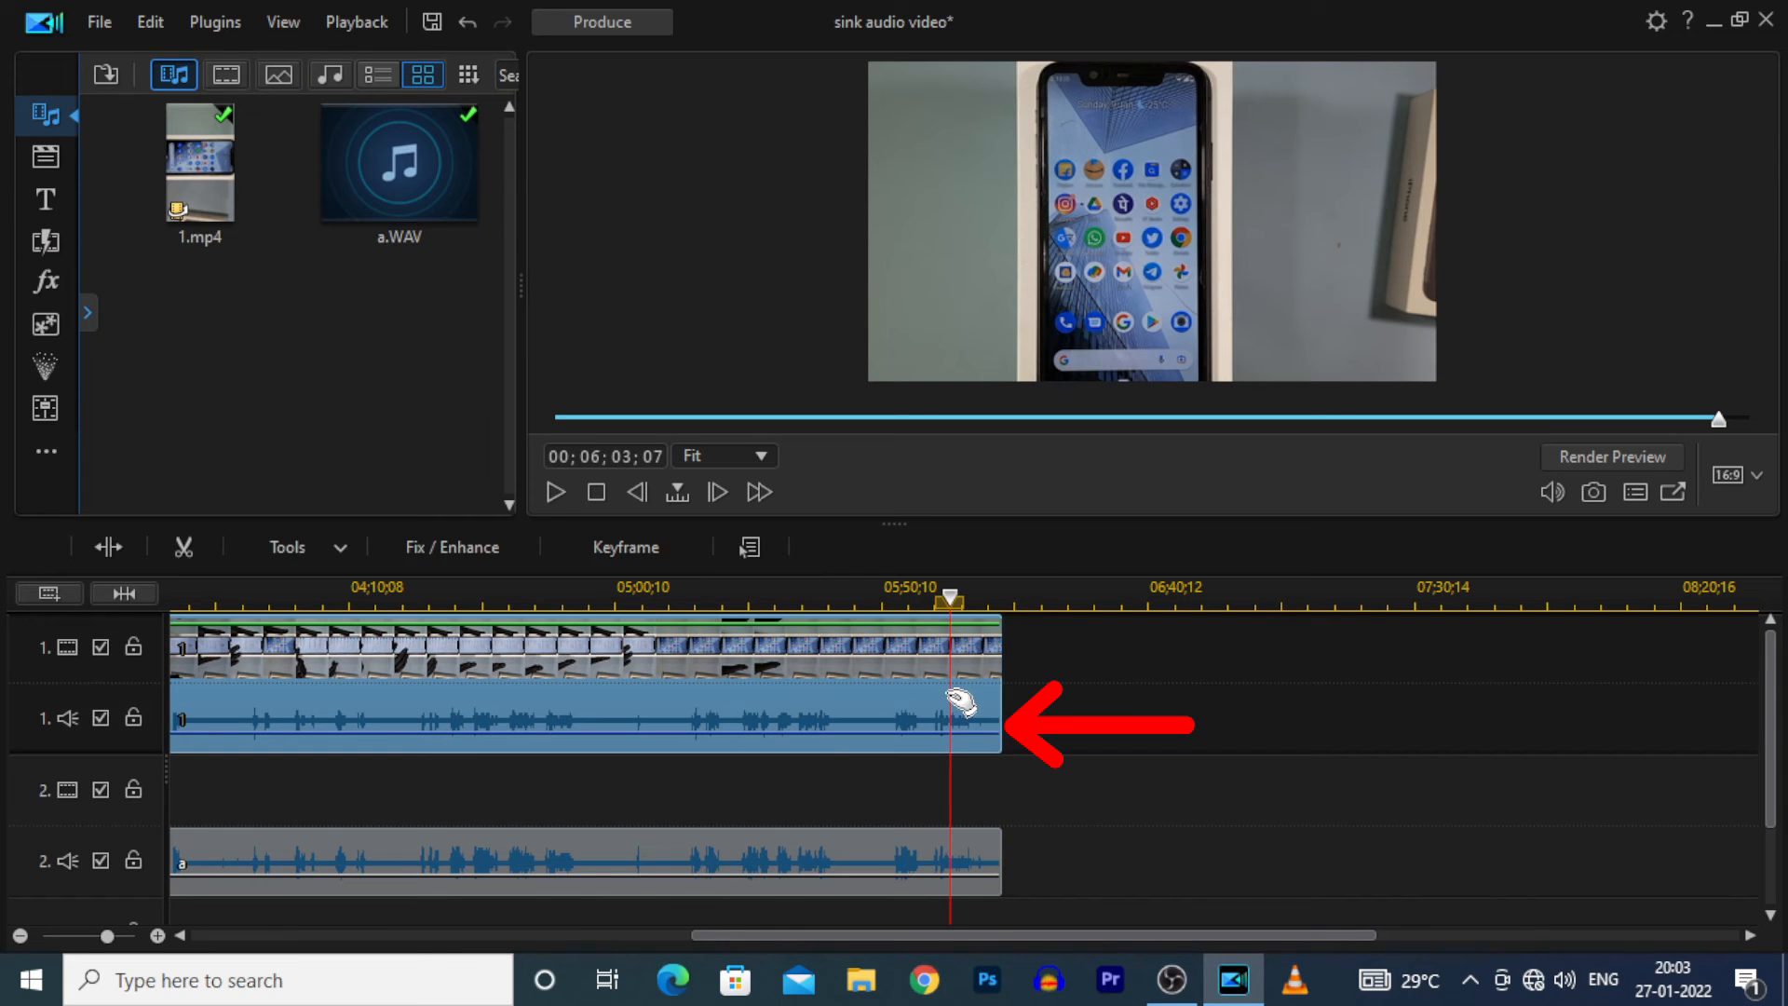
{"action": "left_click", "coordinate": [1151, 222]}
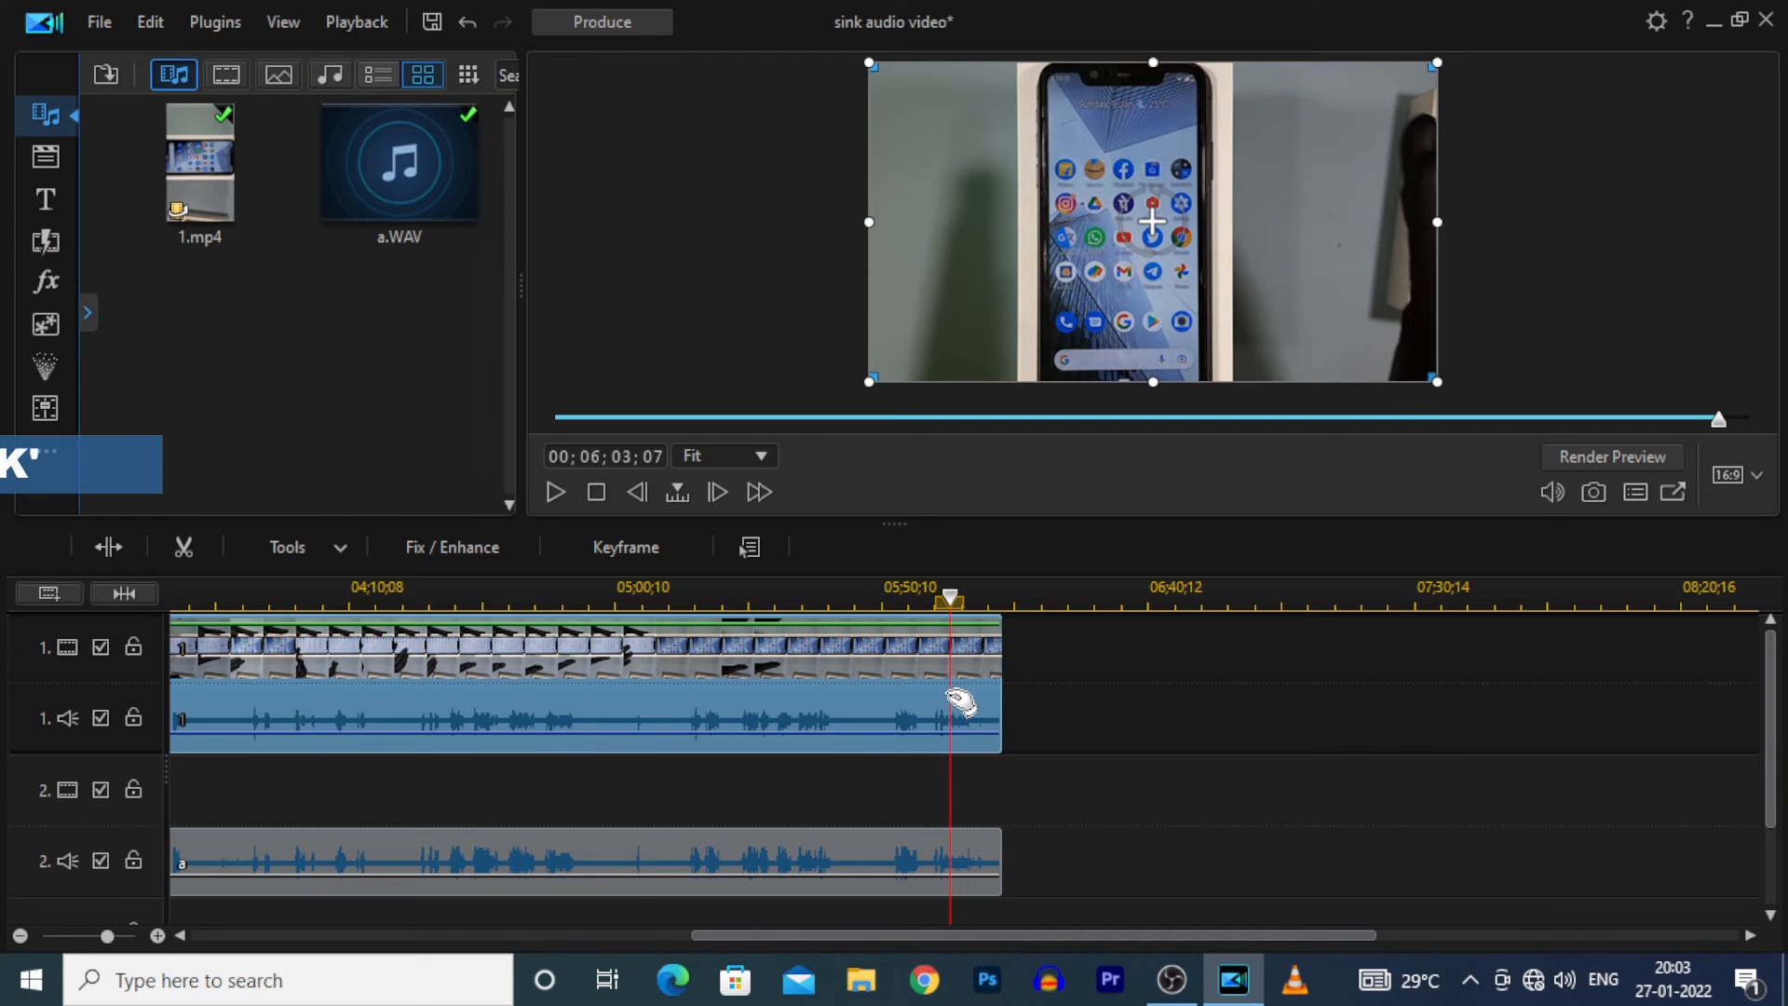
{"action": "right_click", "coordinate": [961, 701]}
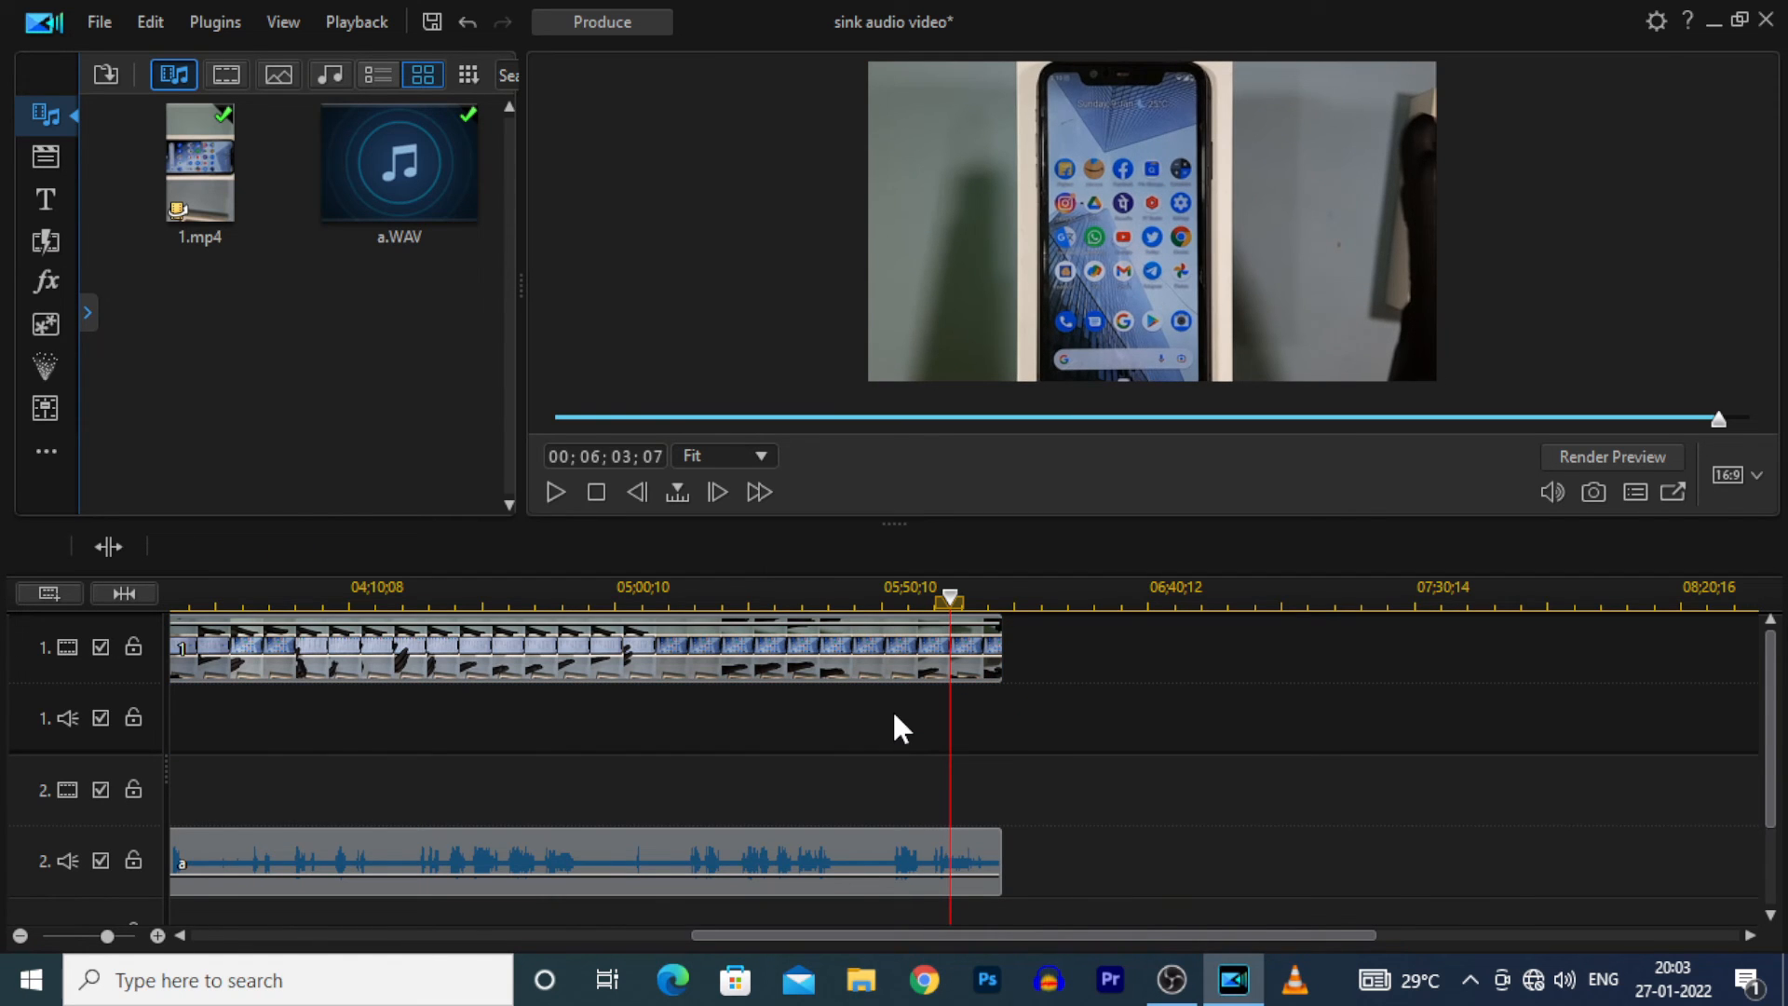
{"action": "mouse_move", "coordinate": [878, 704]}
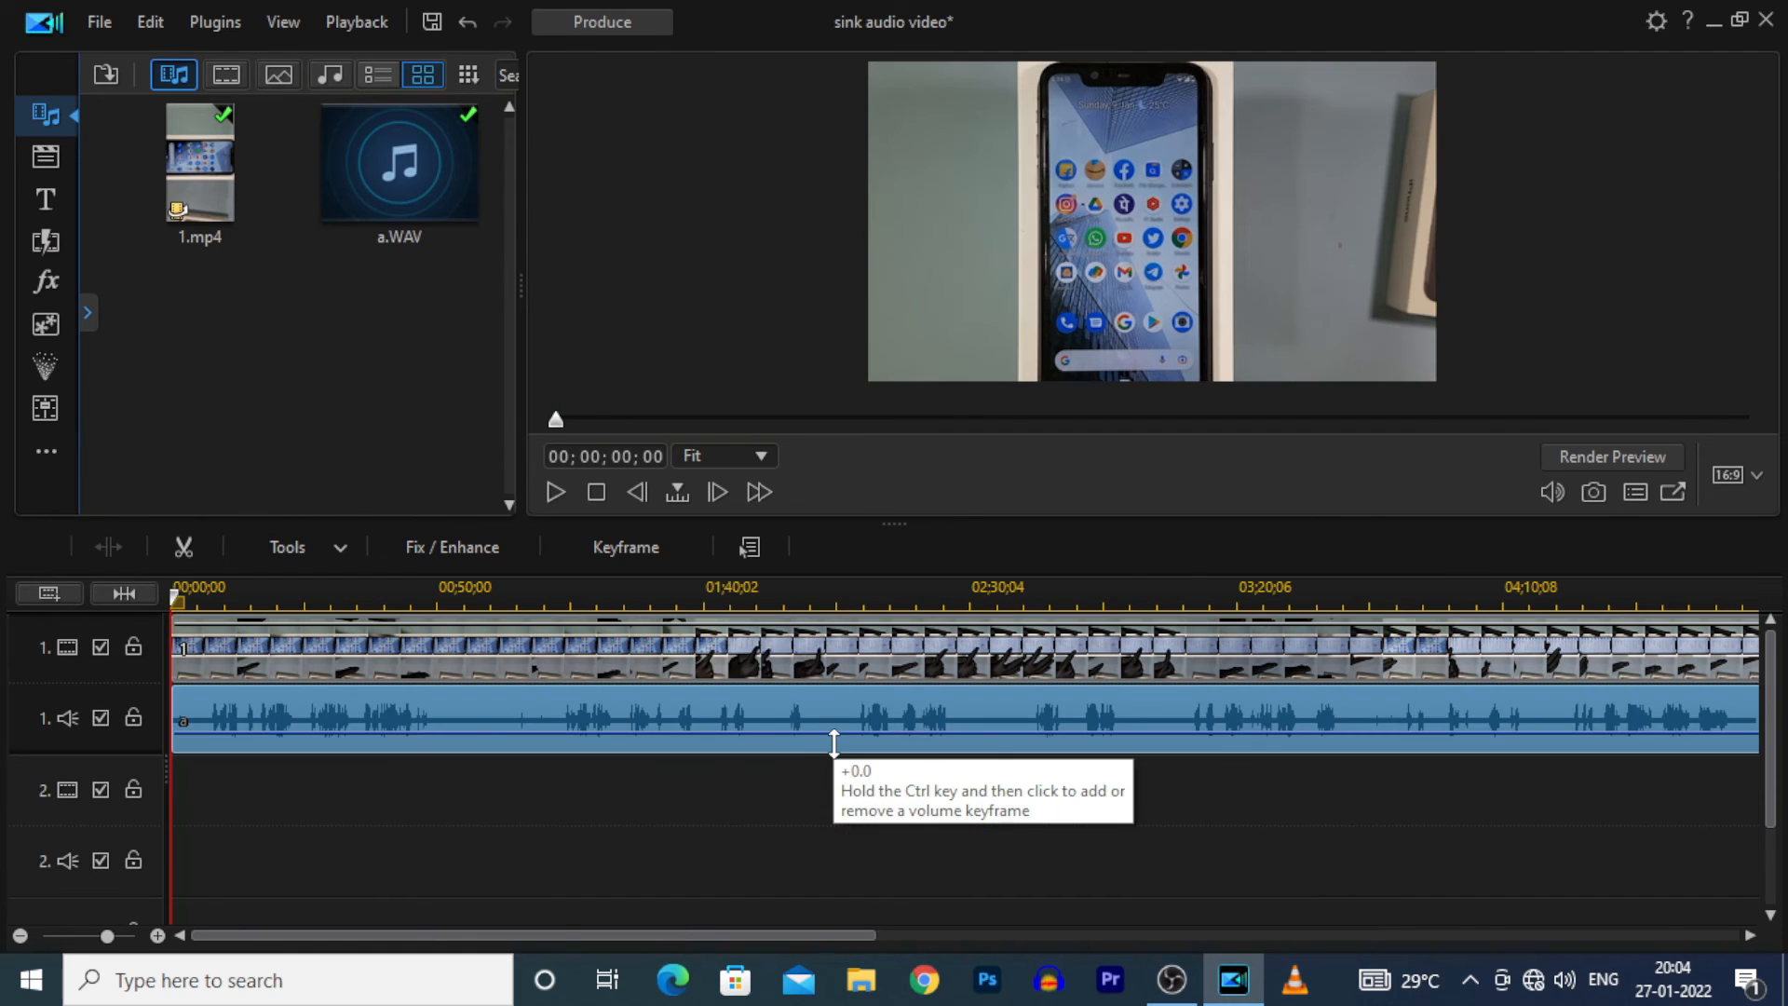
Save the changes to the 'sink audio video' project with Ctrl+S
{"action": "scroll", "scroll_direction": "right", "scroll_amount": 3}
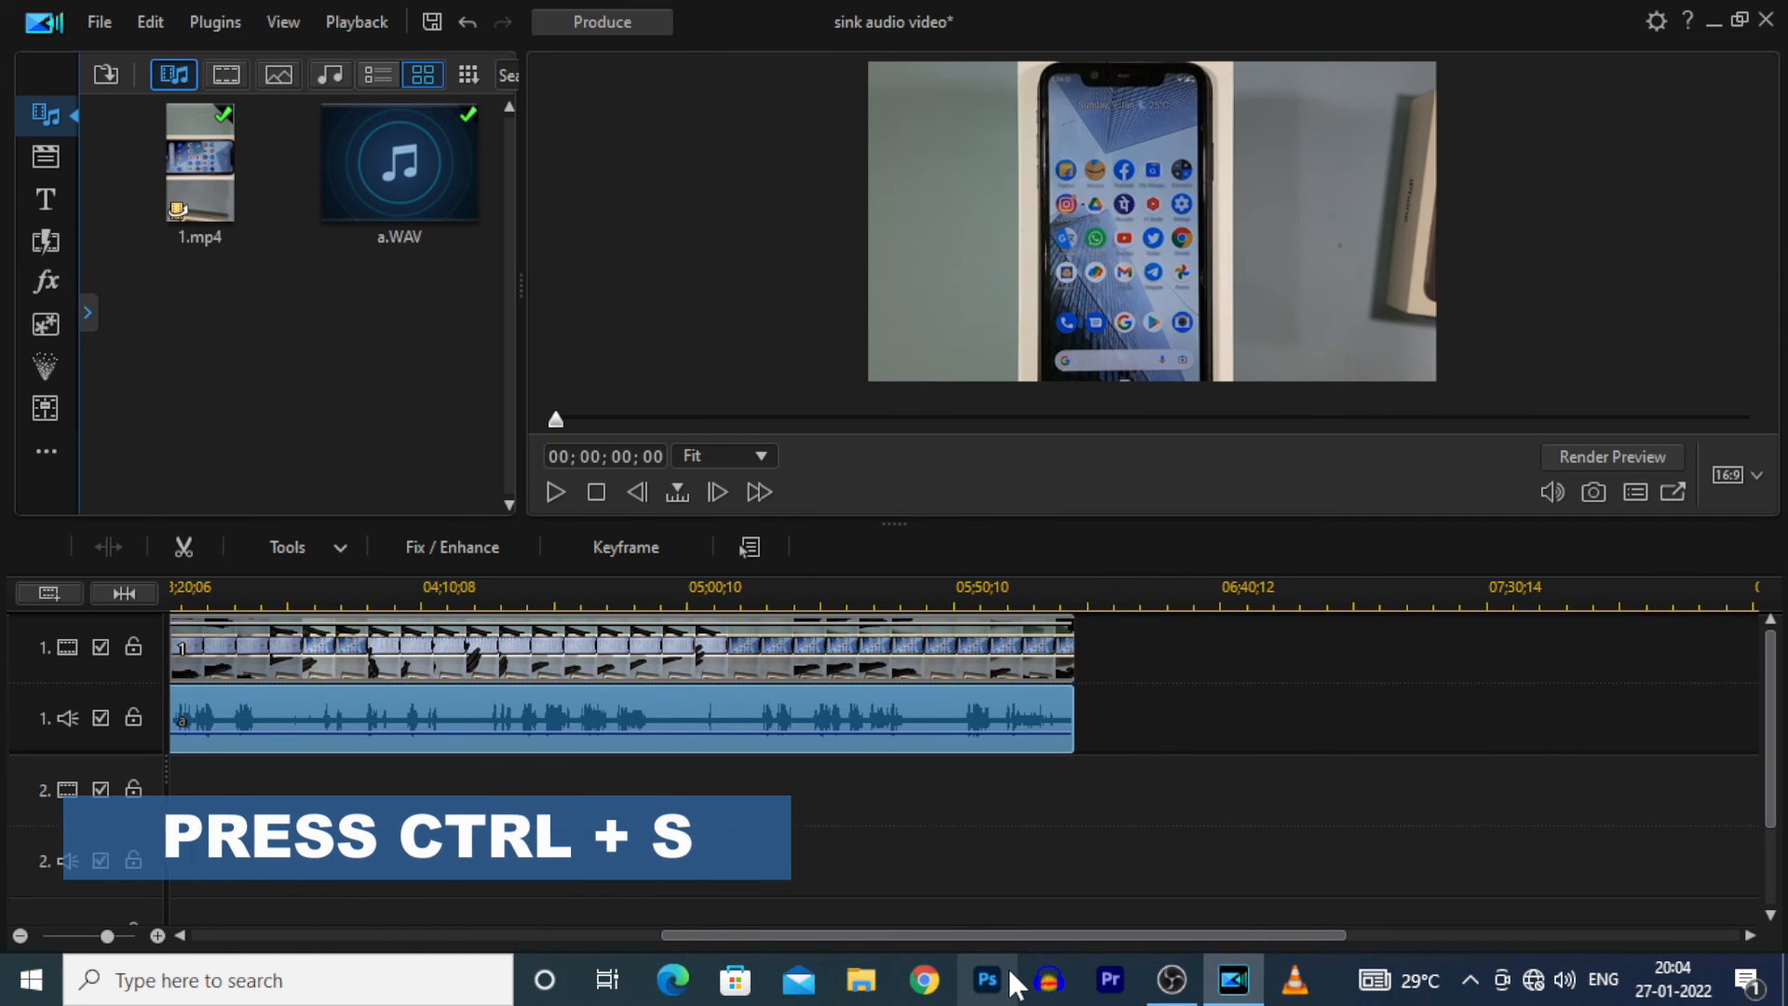
{"action": "key", "text": "ctrl+s"}
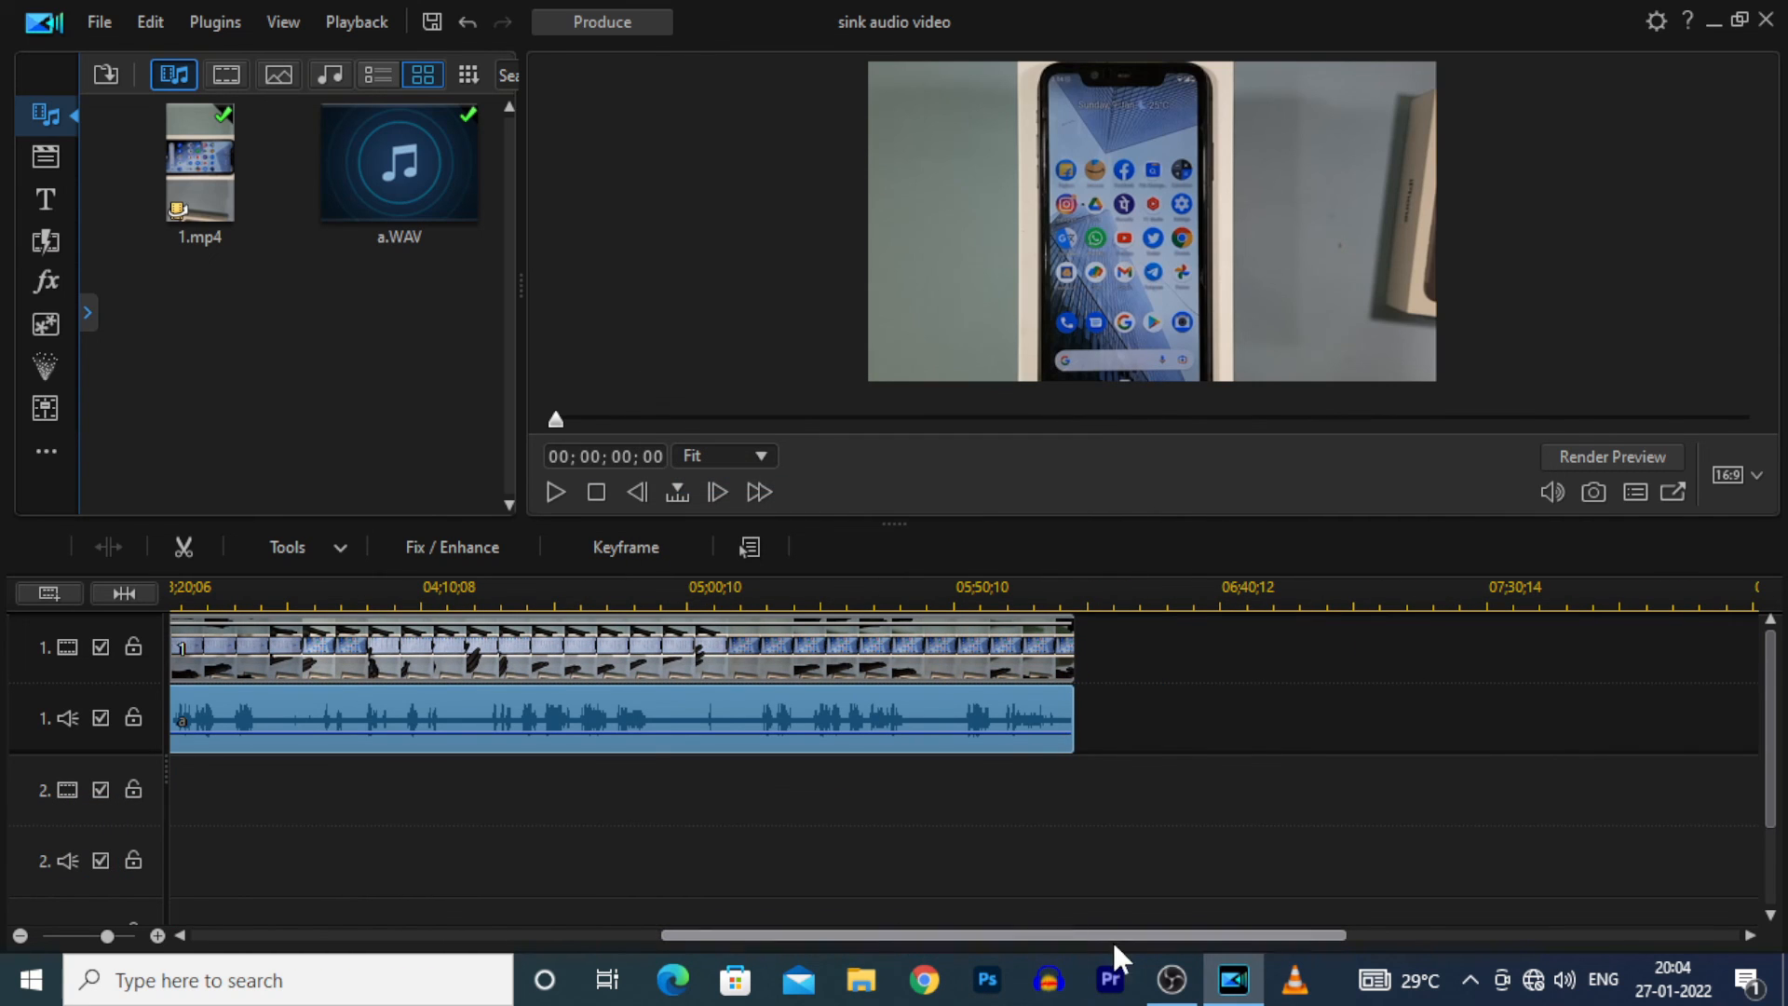